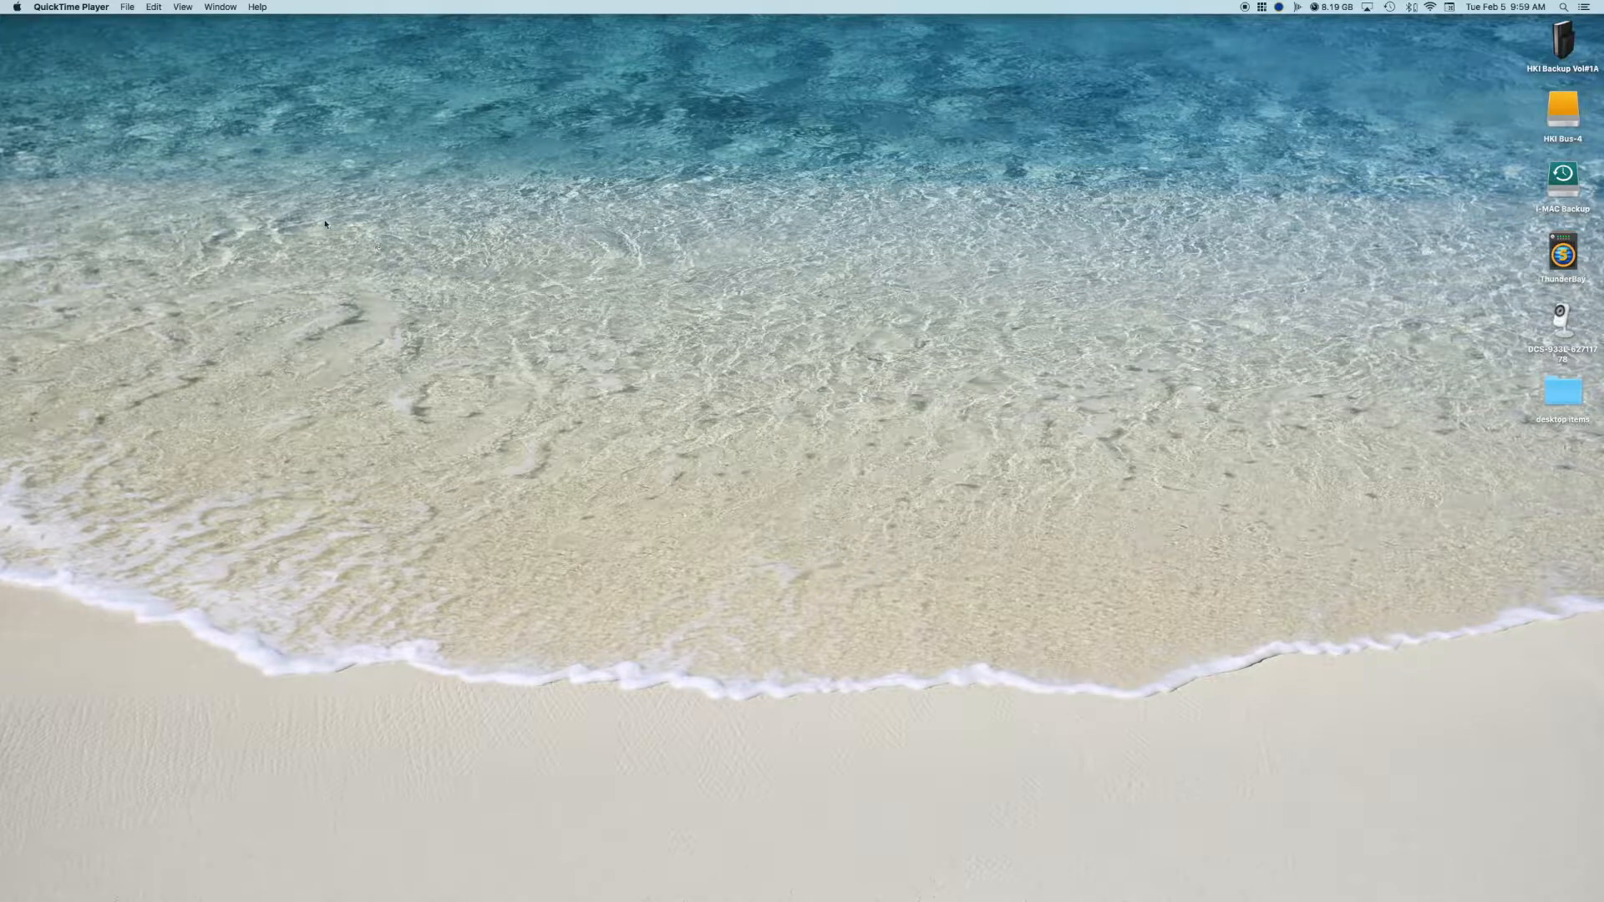
pyautogui.moveTo(20, 22)
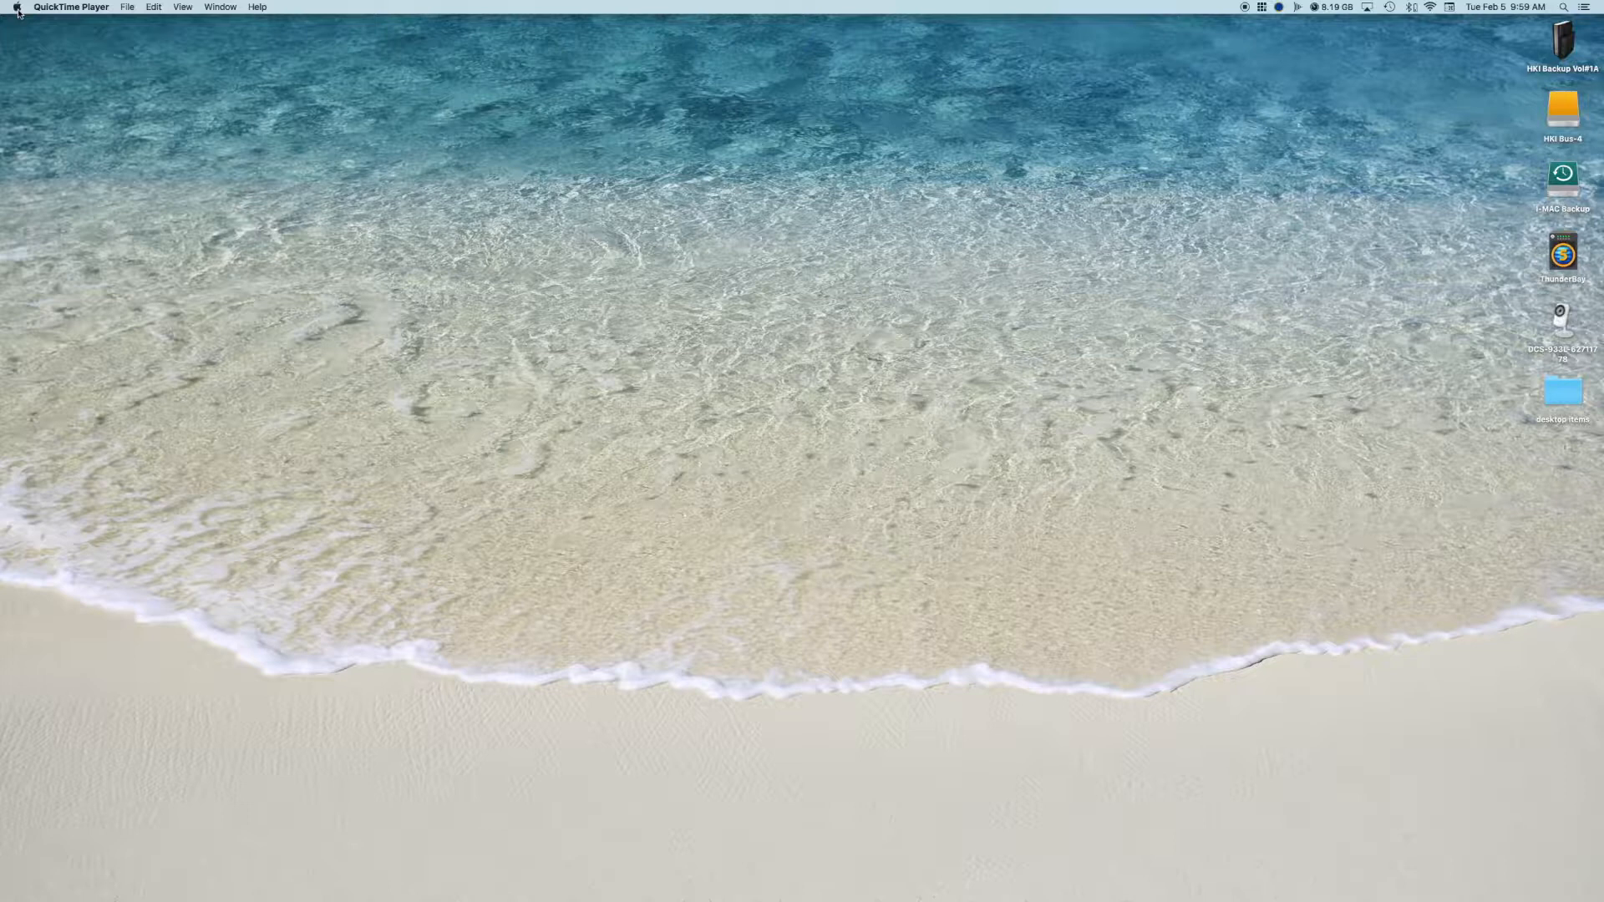
# - Open the Apple menu to show the system-wide commands including System Preferences
pyautogui.click(21, 7)
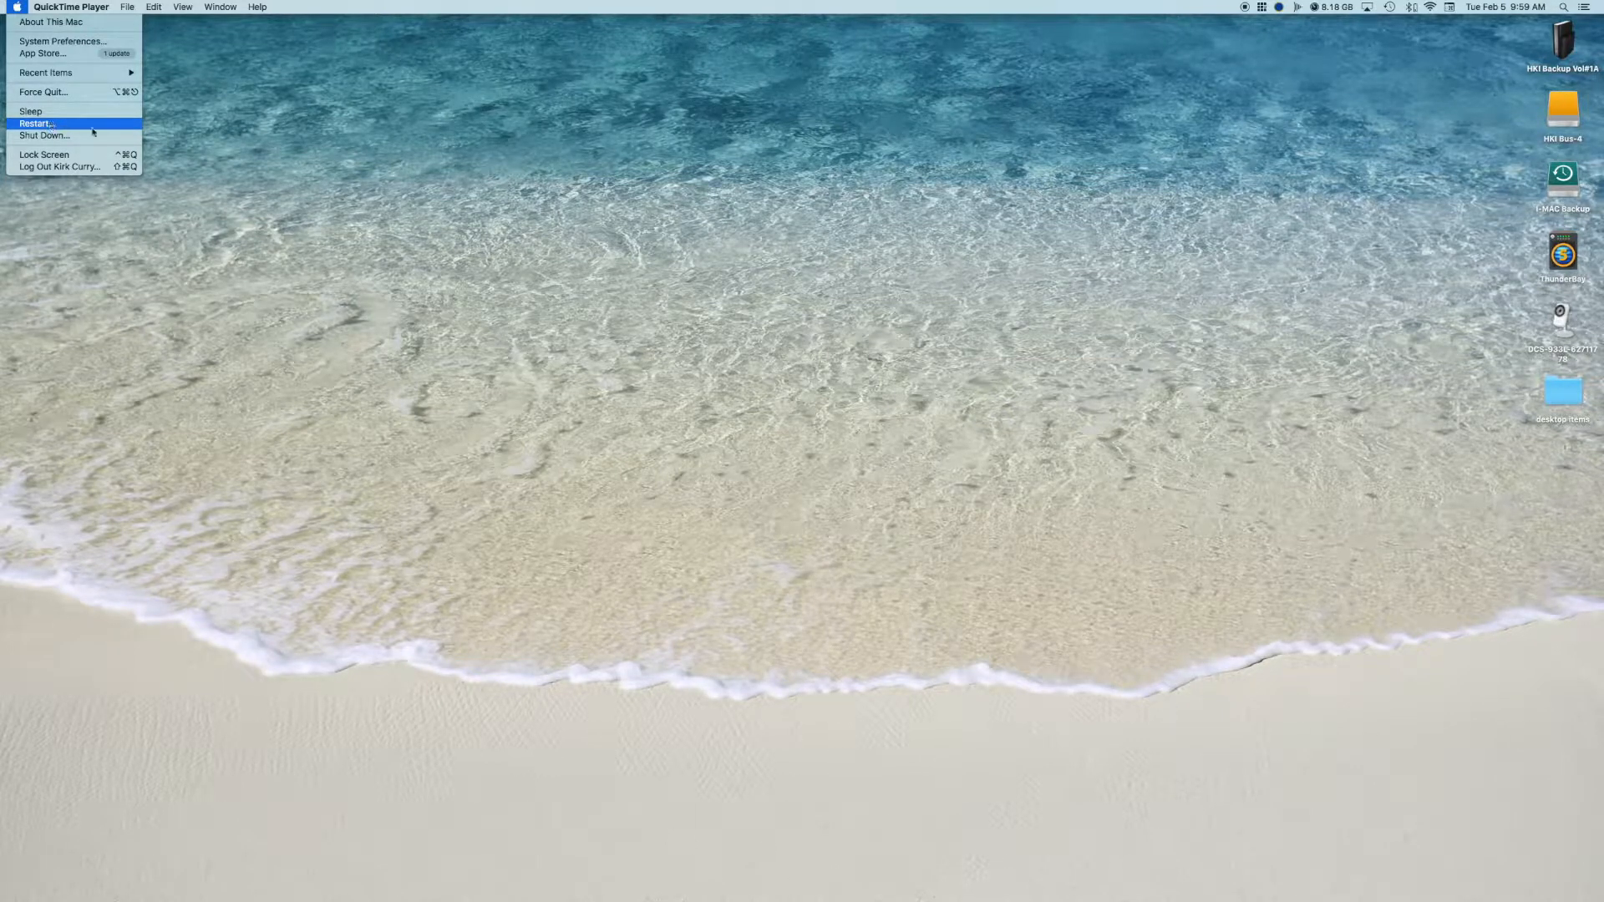
pyautogui.moveTo(461, 277)
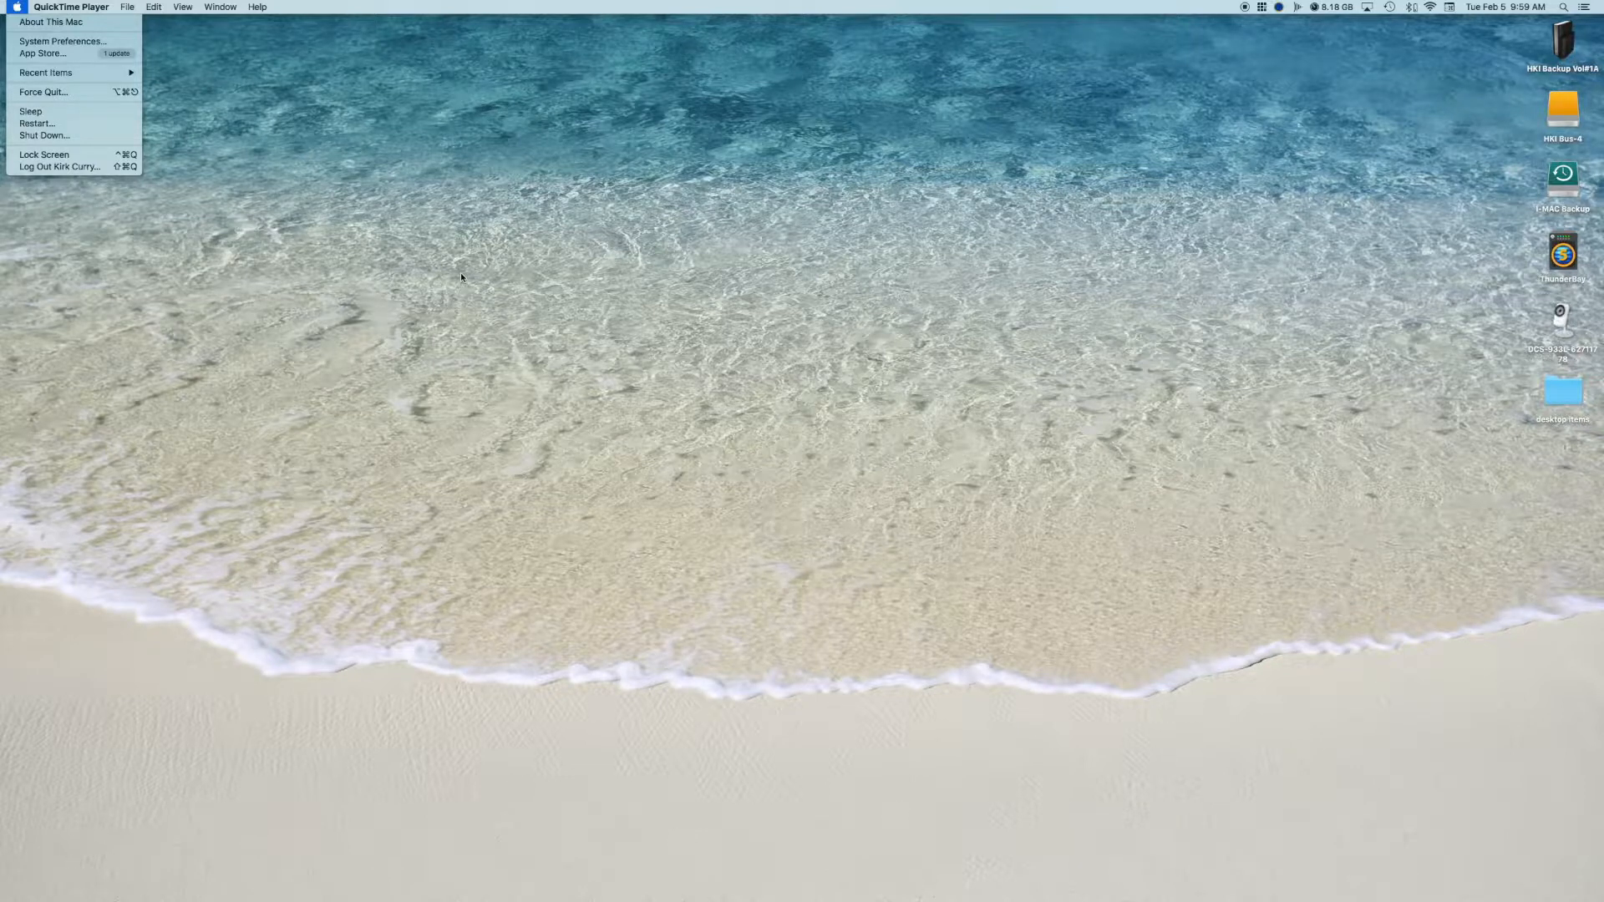
pyautogui.moveTo(575, 313)
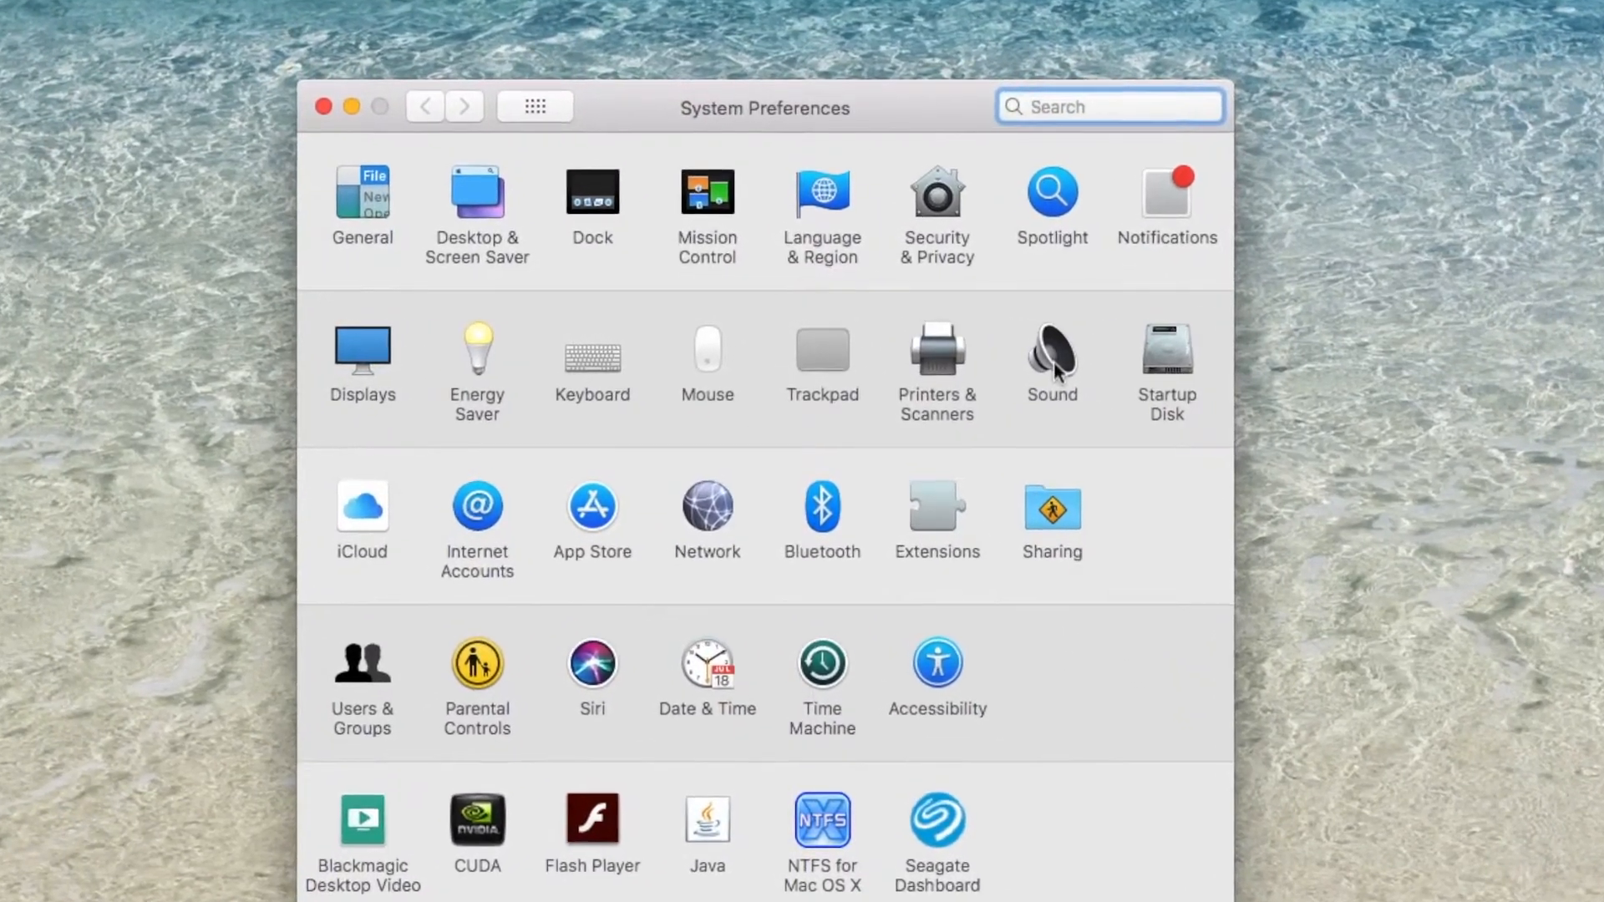
# - In the Sound pane's Output list, select Headphones as the output device
pyautogui.click(1052, 354)
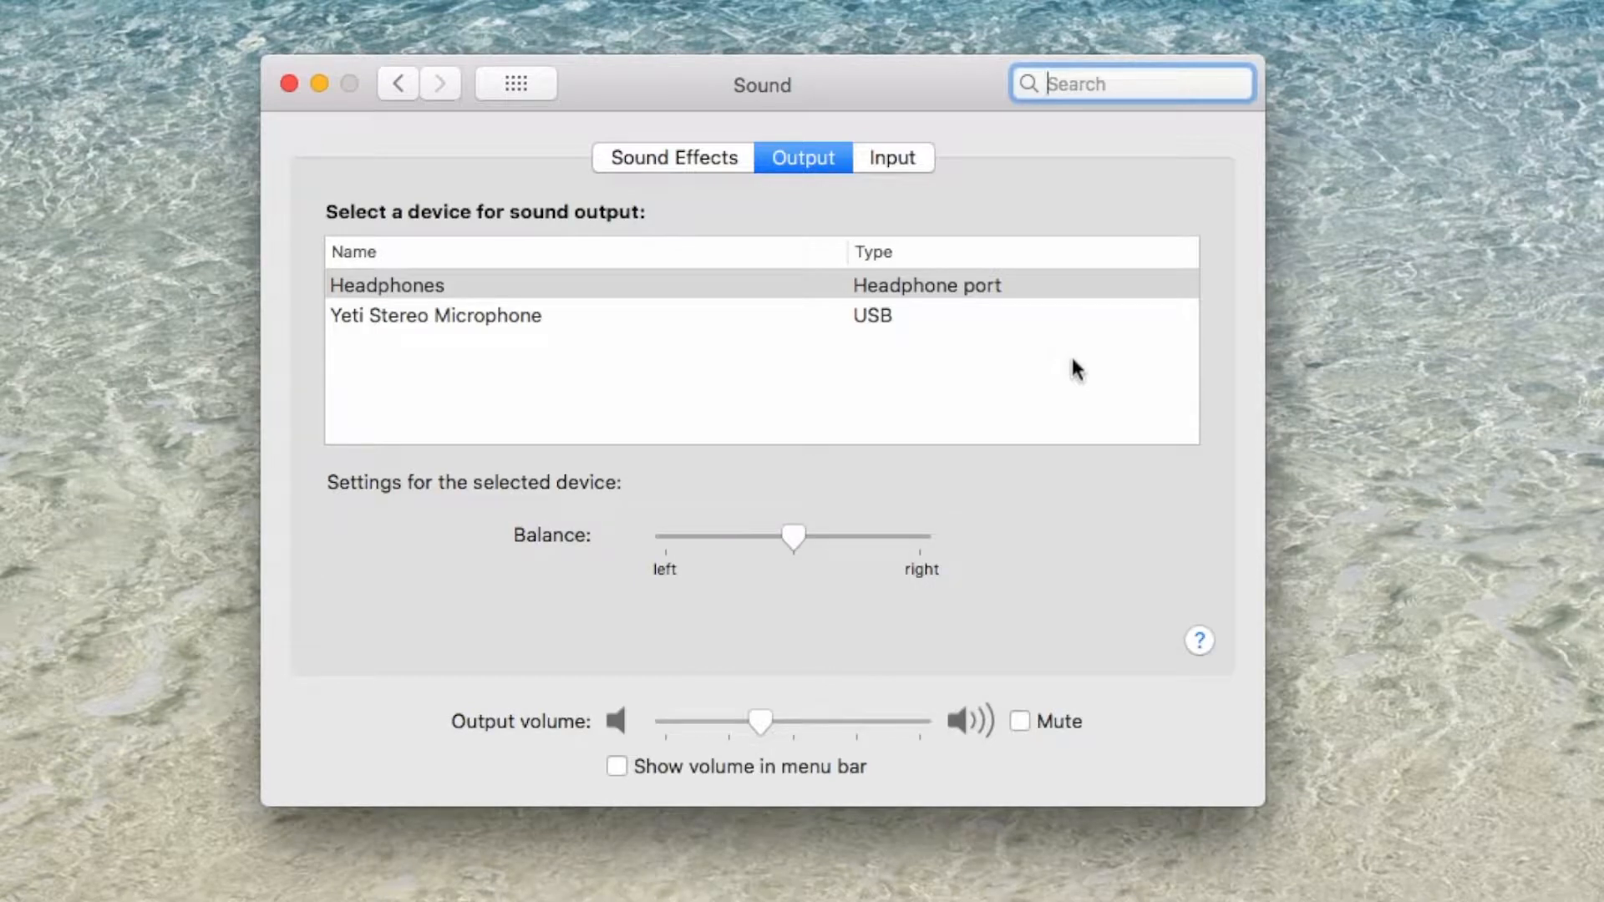
pyautogui.moveTo(808, 170)
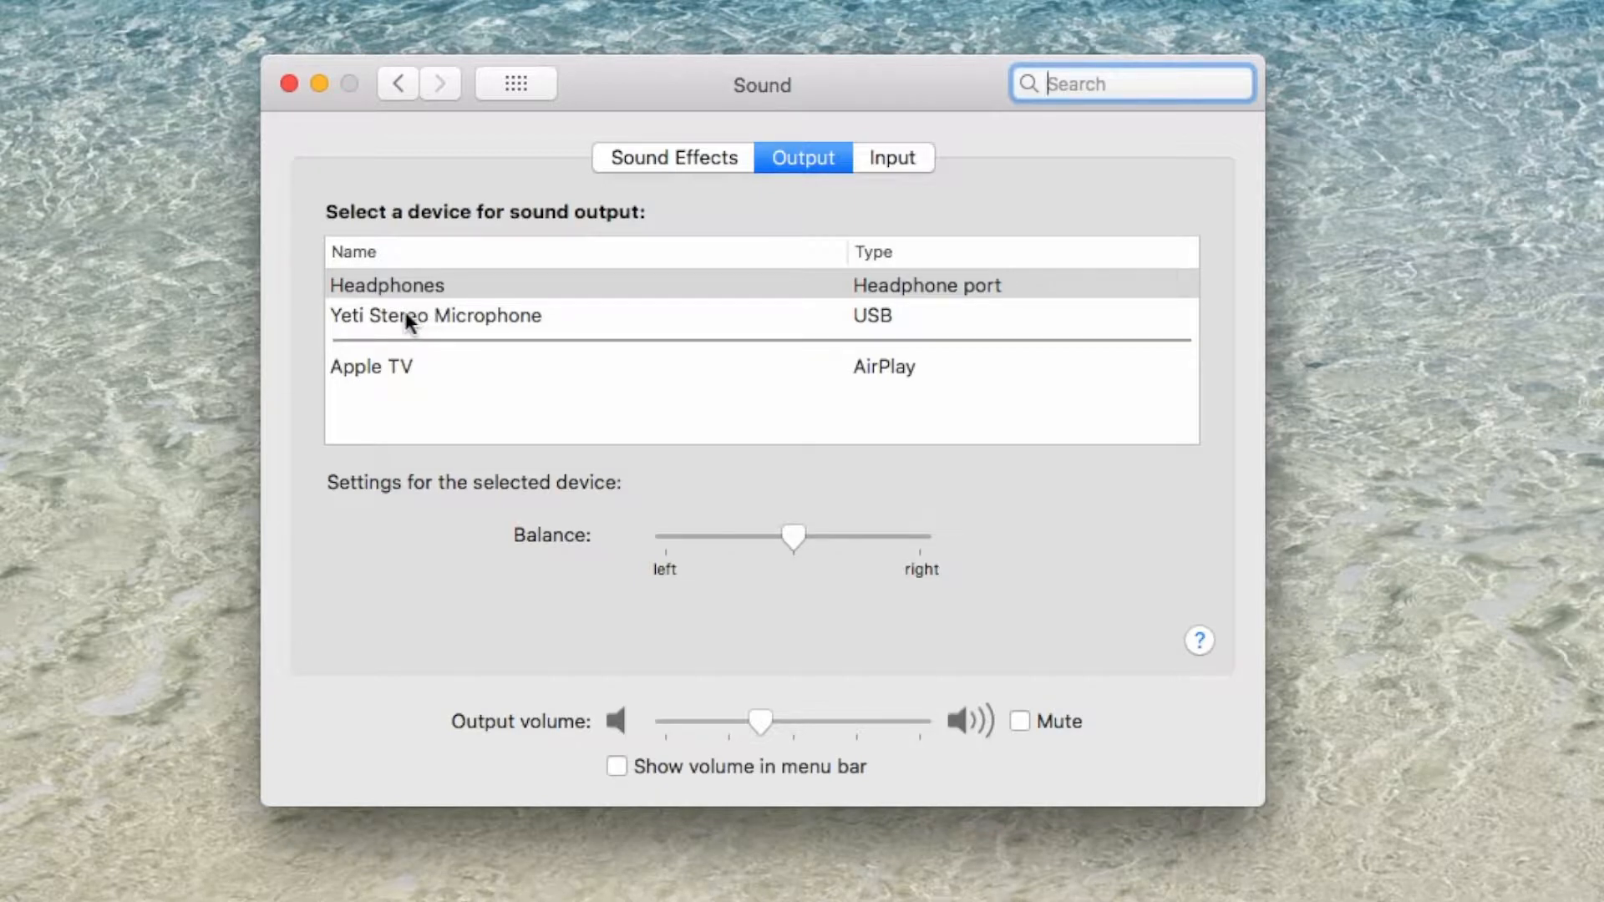
pyautogui.click(407, 287)
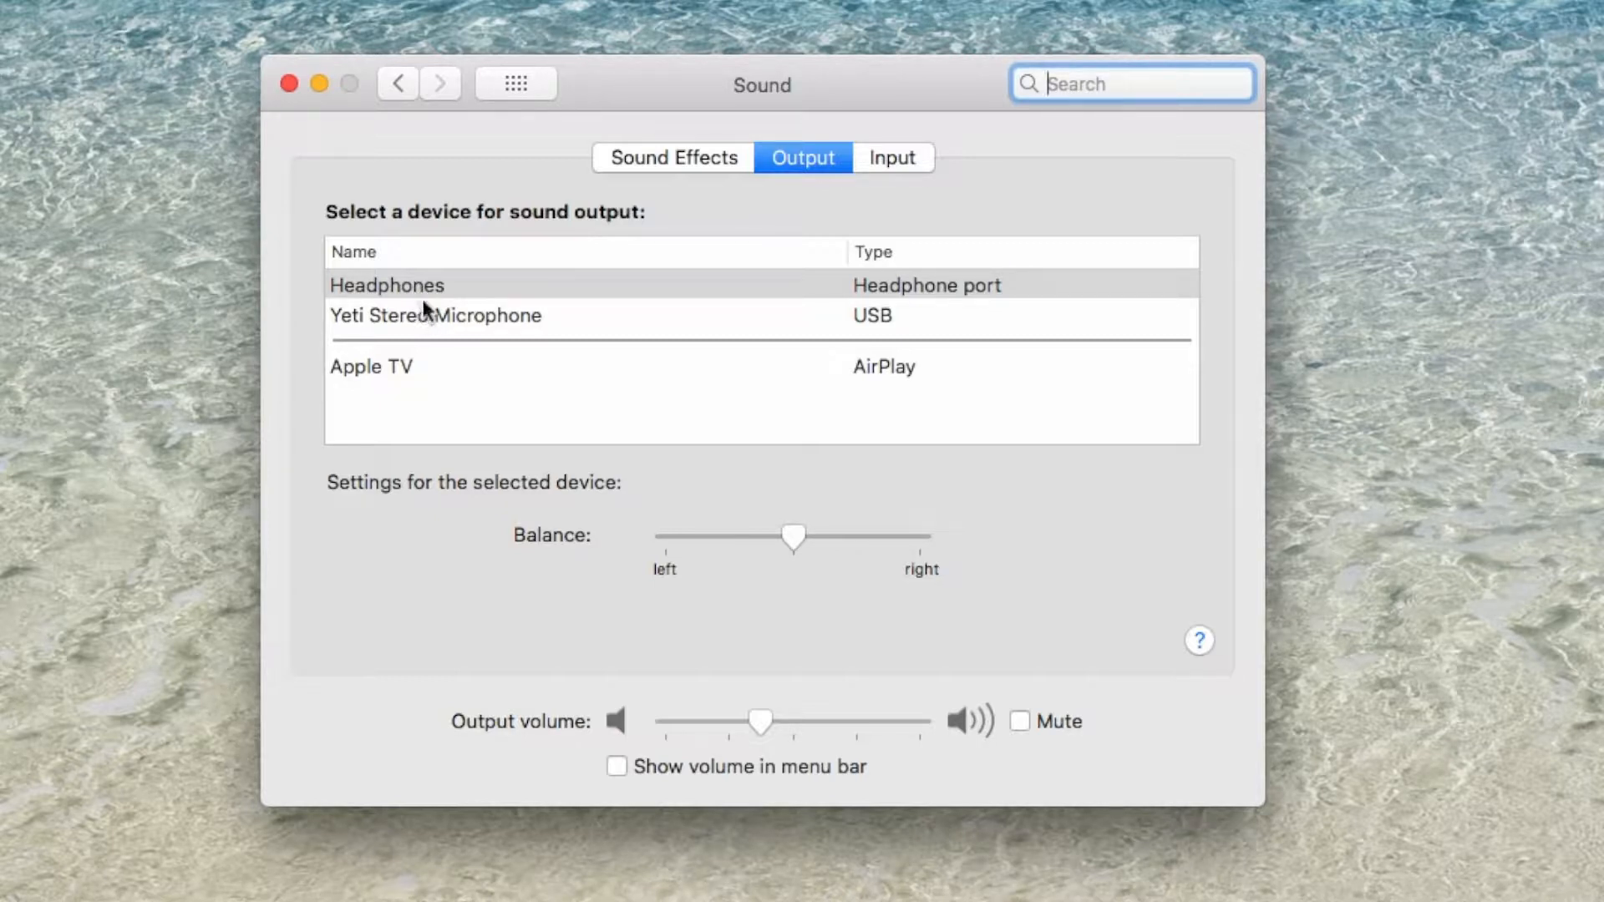
pyautogui.moveTo(840, 244)
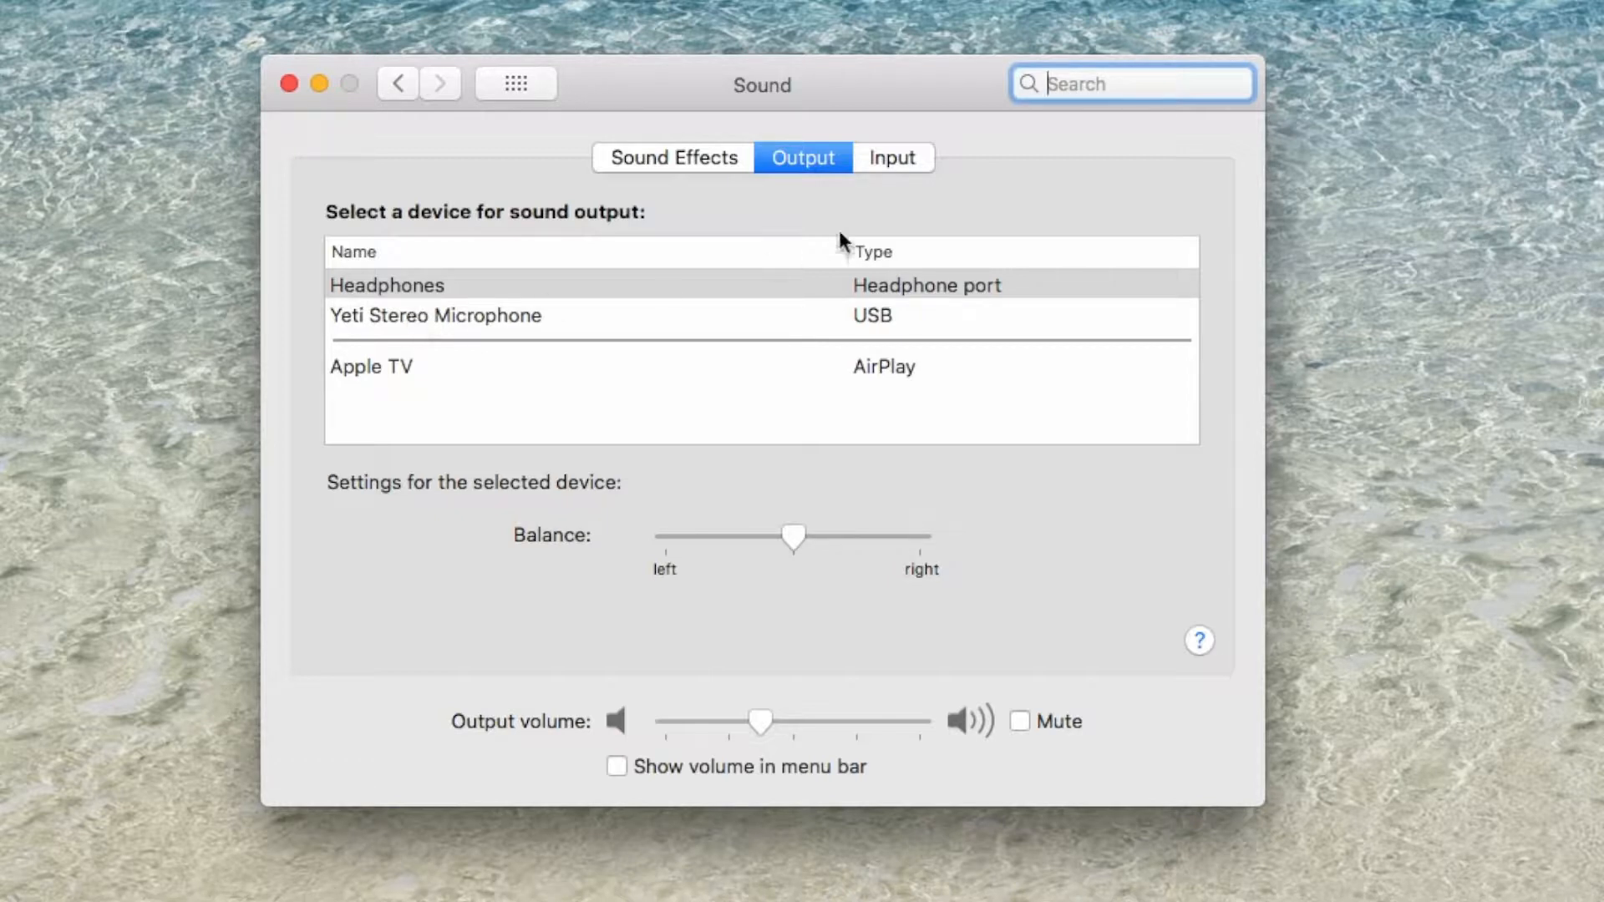
# - In the Sound Input list, select Yeti Stereo Microphone as the input device
pyautogui.click(892, 157)
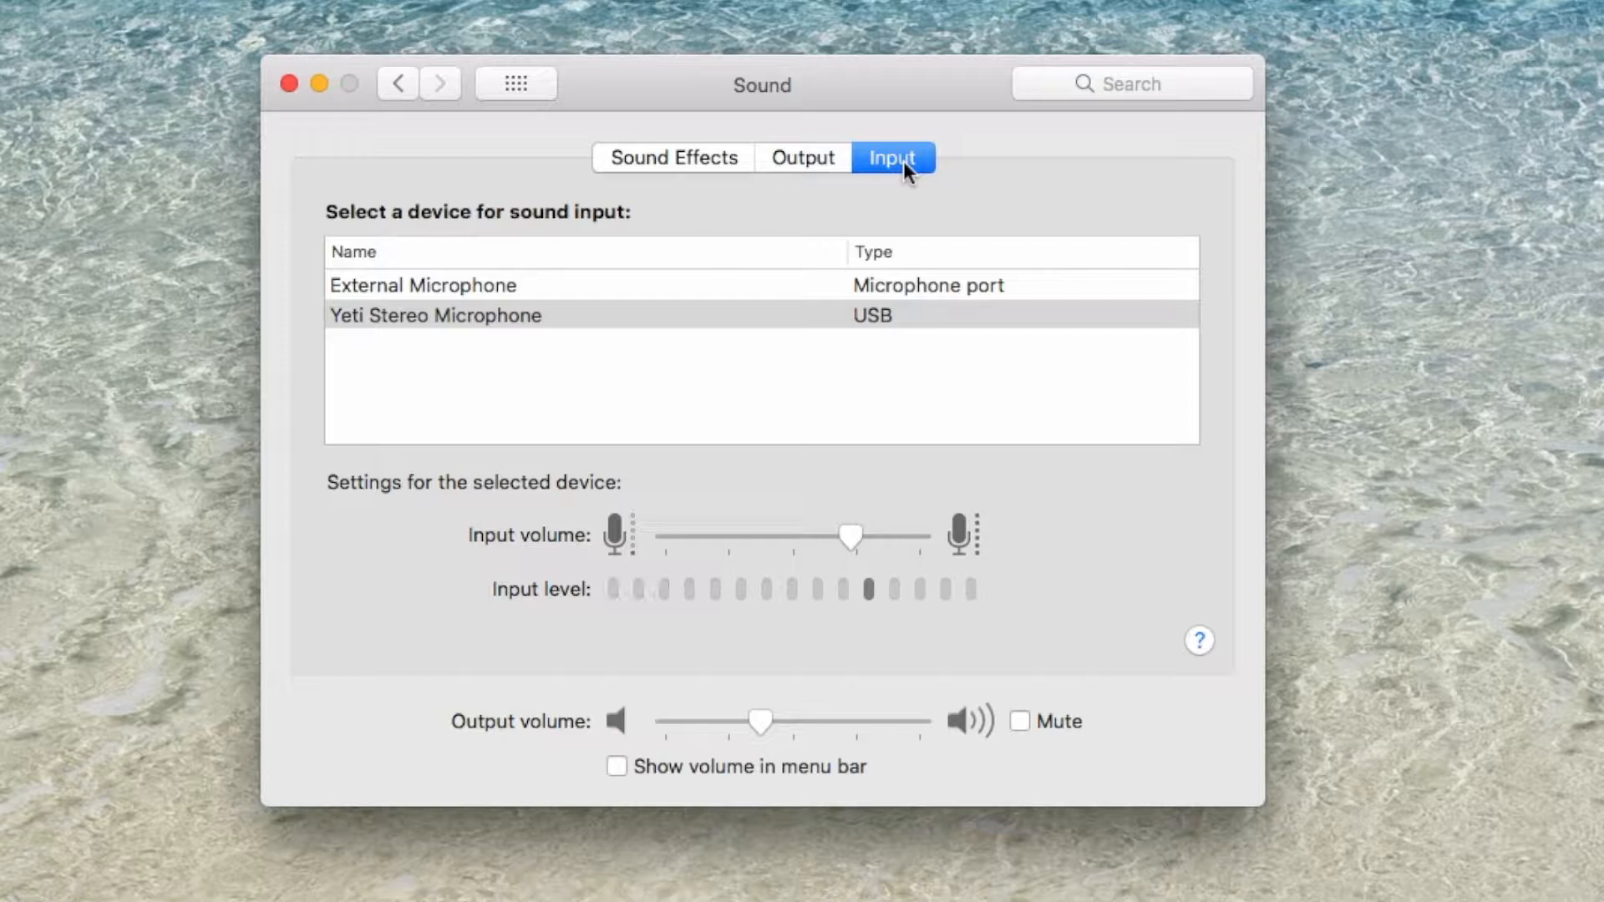
pyautogui.moveTo(740, 220)
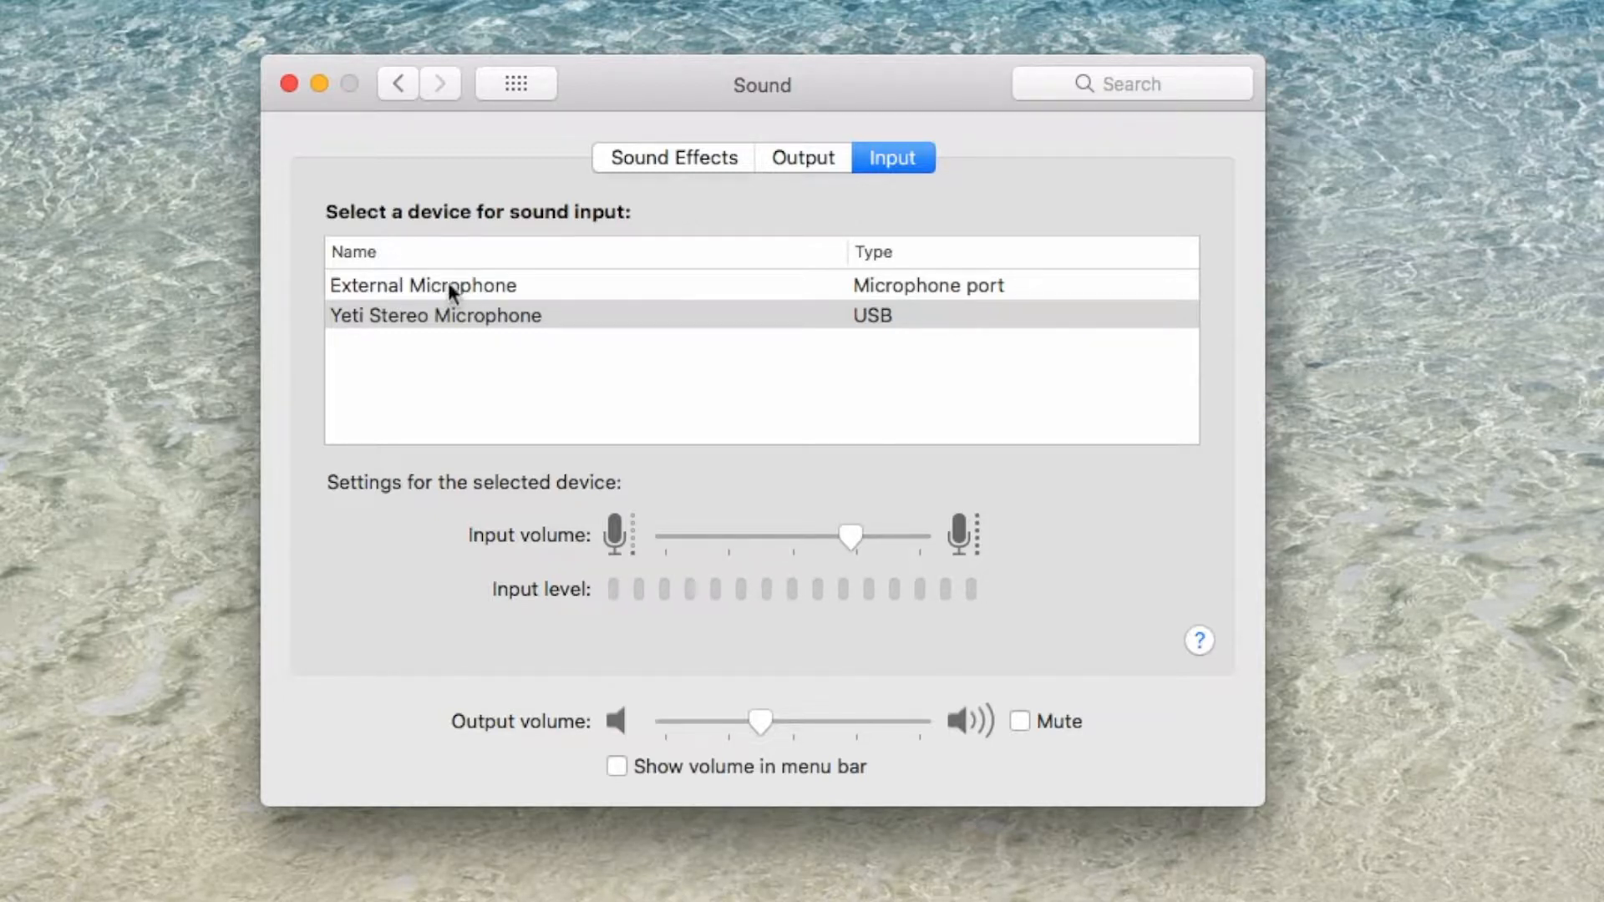
pyautogui.click(433, 316)
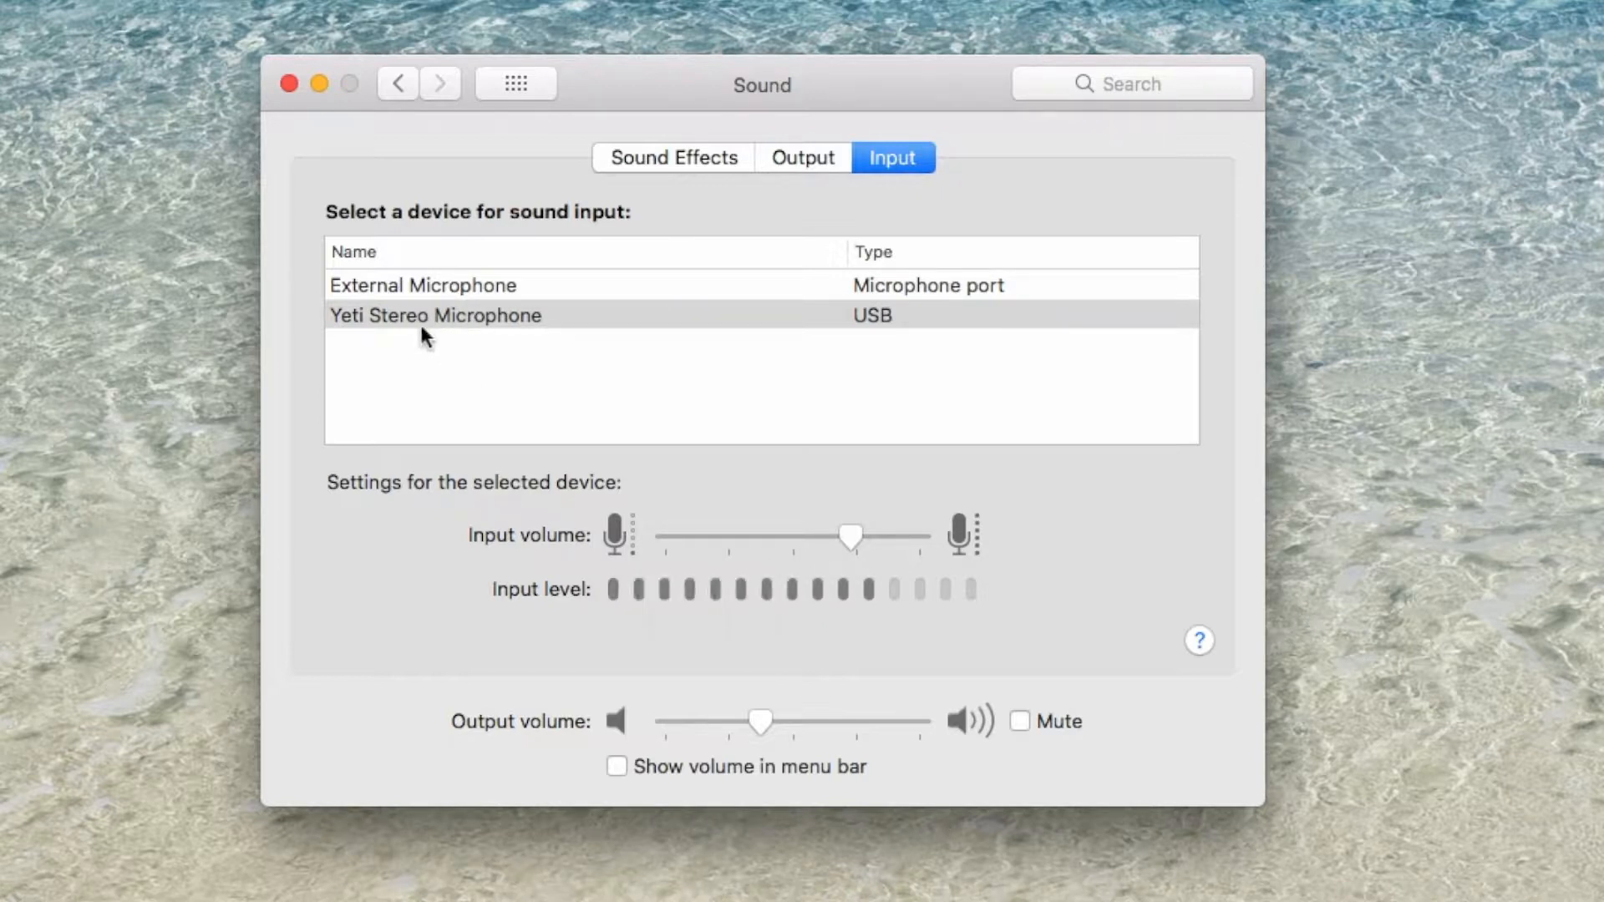
pyautogui.moveTo(598, 650)
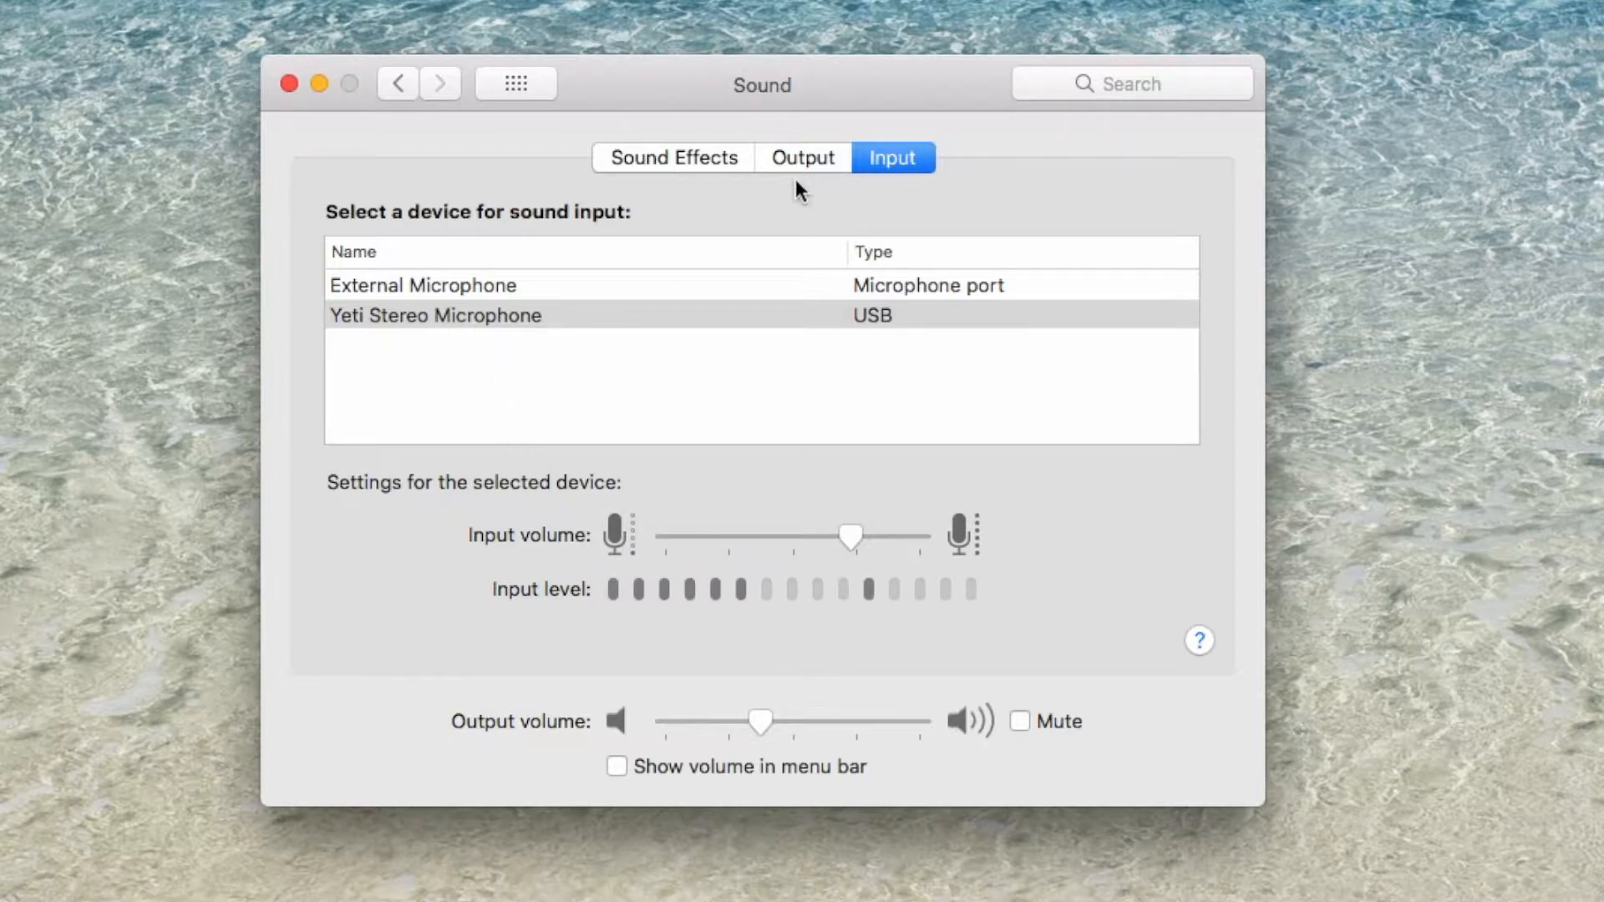
pyautogui.moveTo(287, 87)
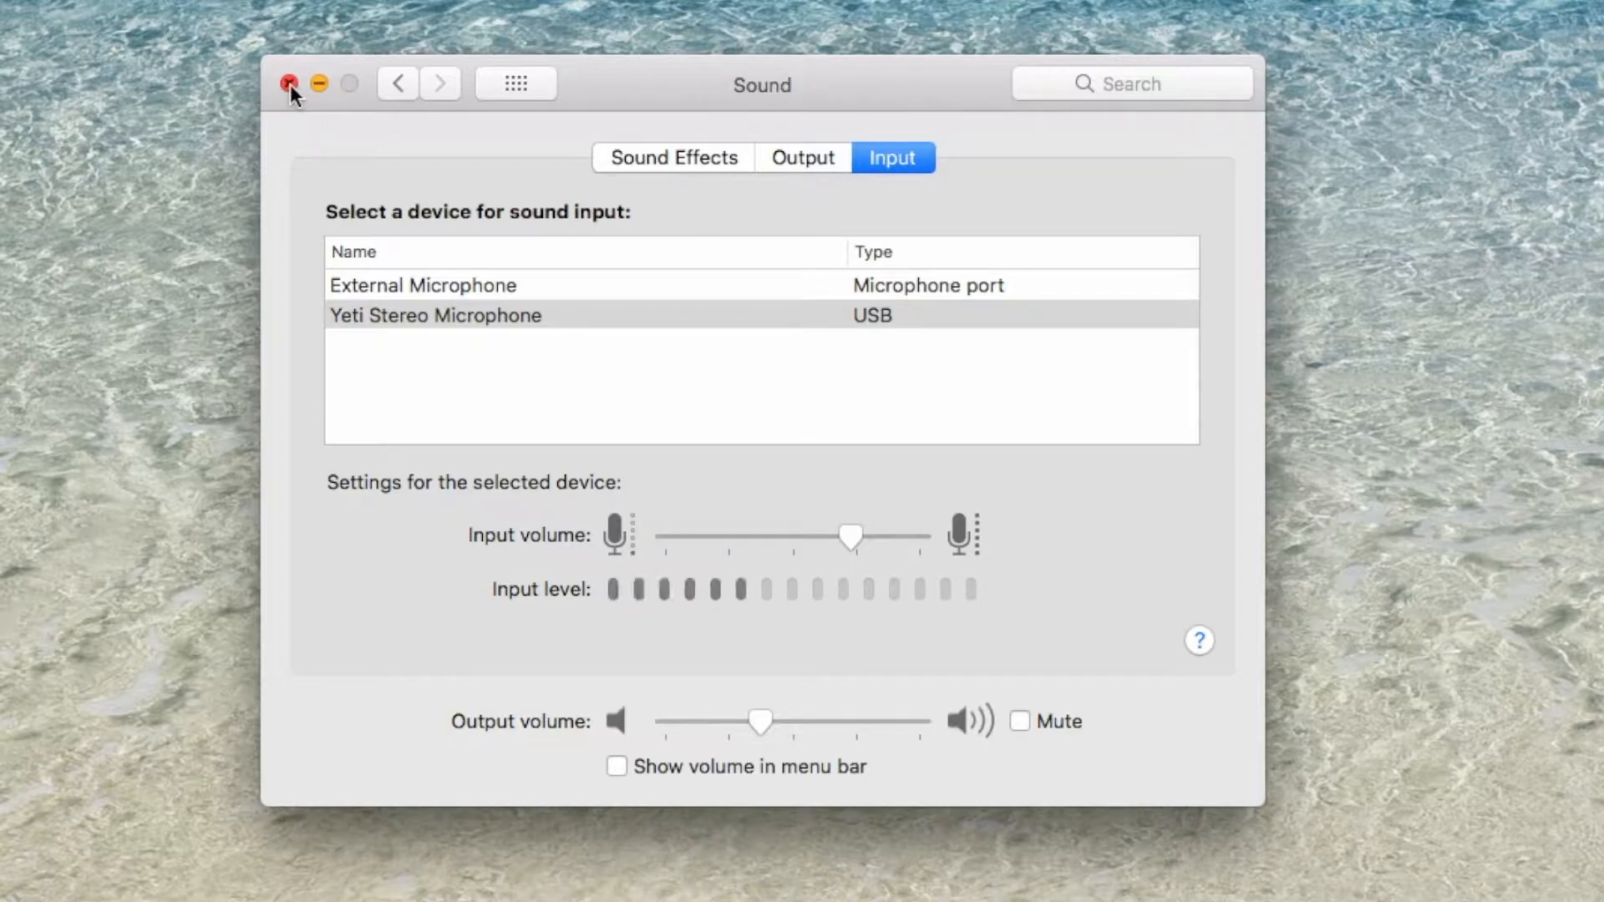
# - Close System Preferences and find Audio MIDI Setup among the installed applications
pyautogui.click(287, 84)
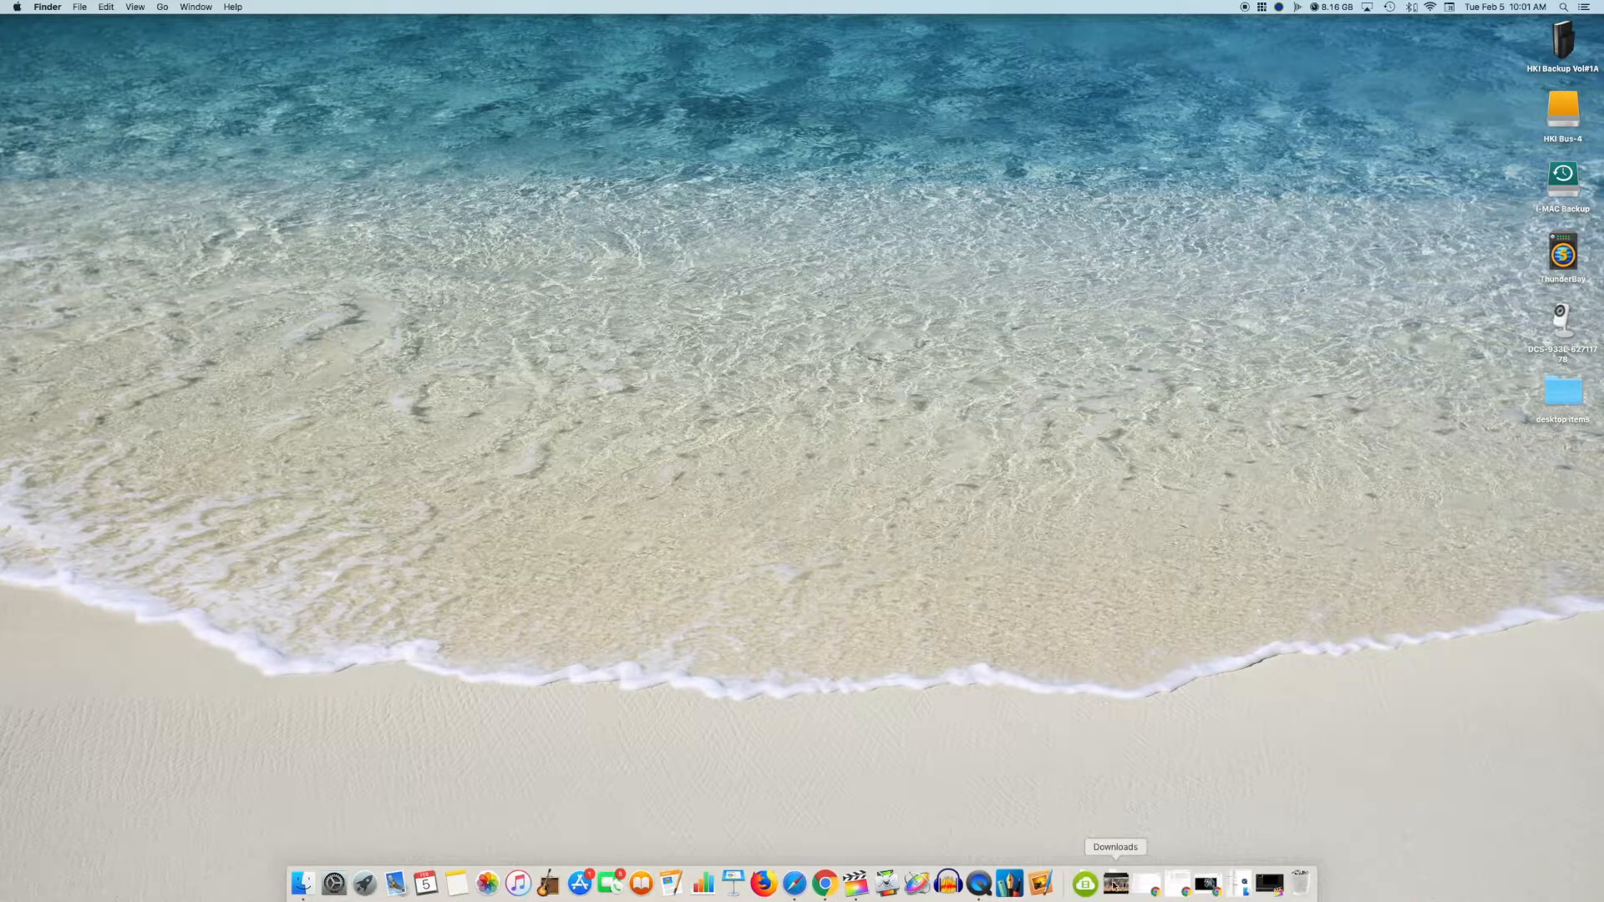
pyautogui.moveTo(1085, 879)
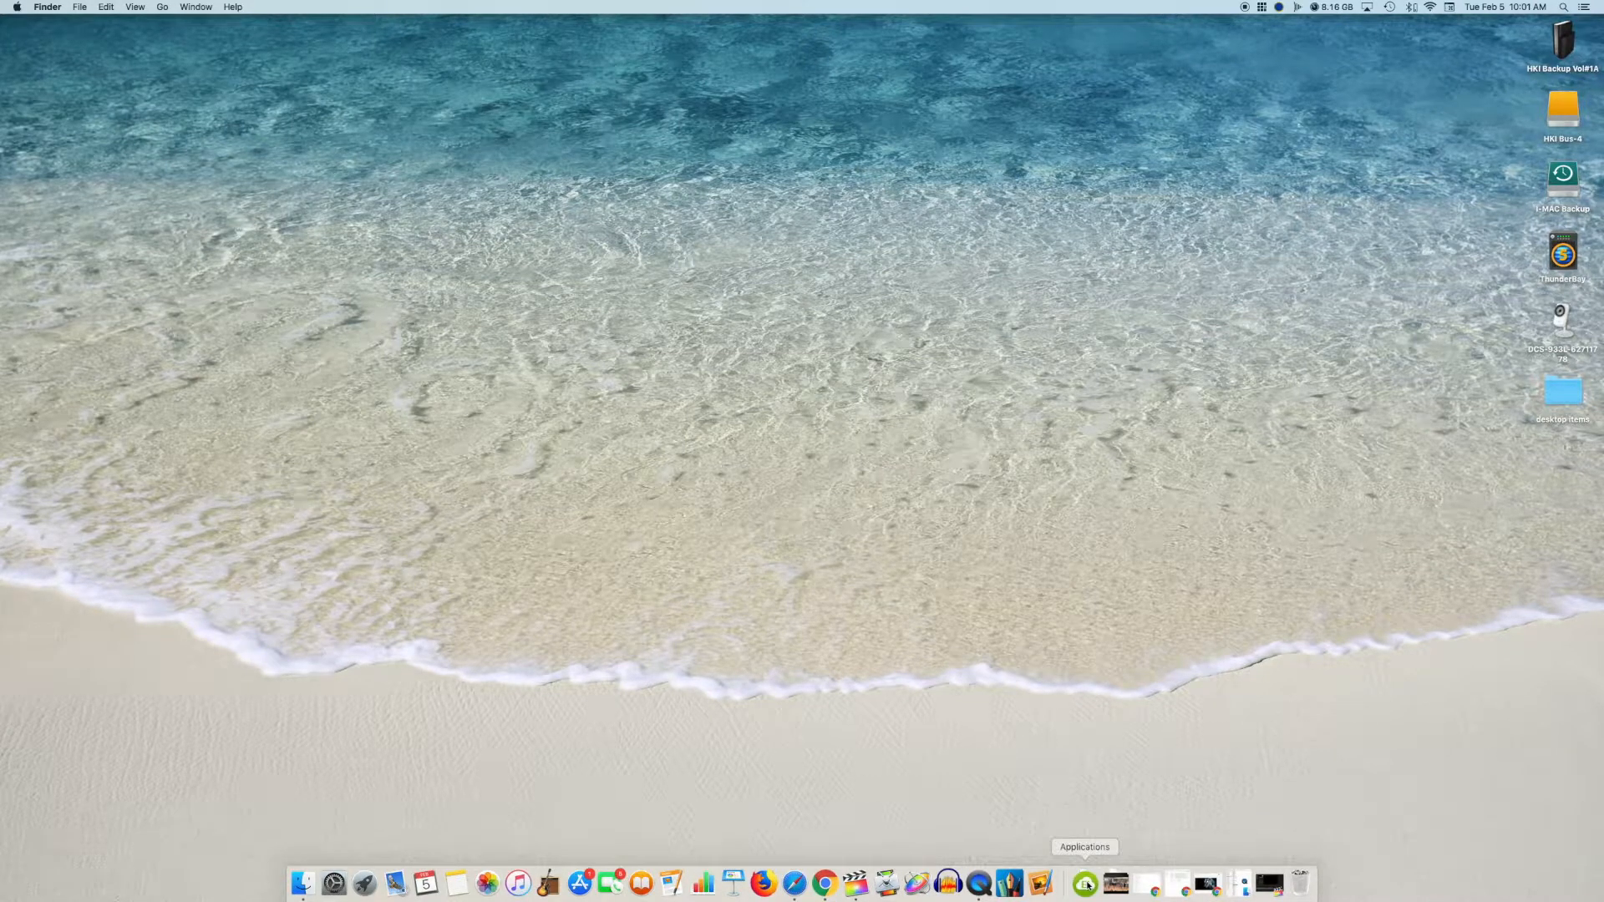
pyautogui.click(1084, 882)
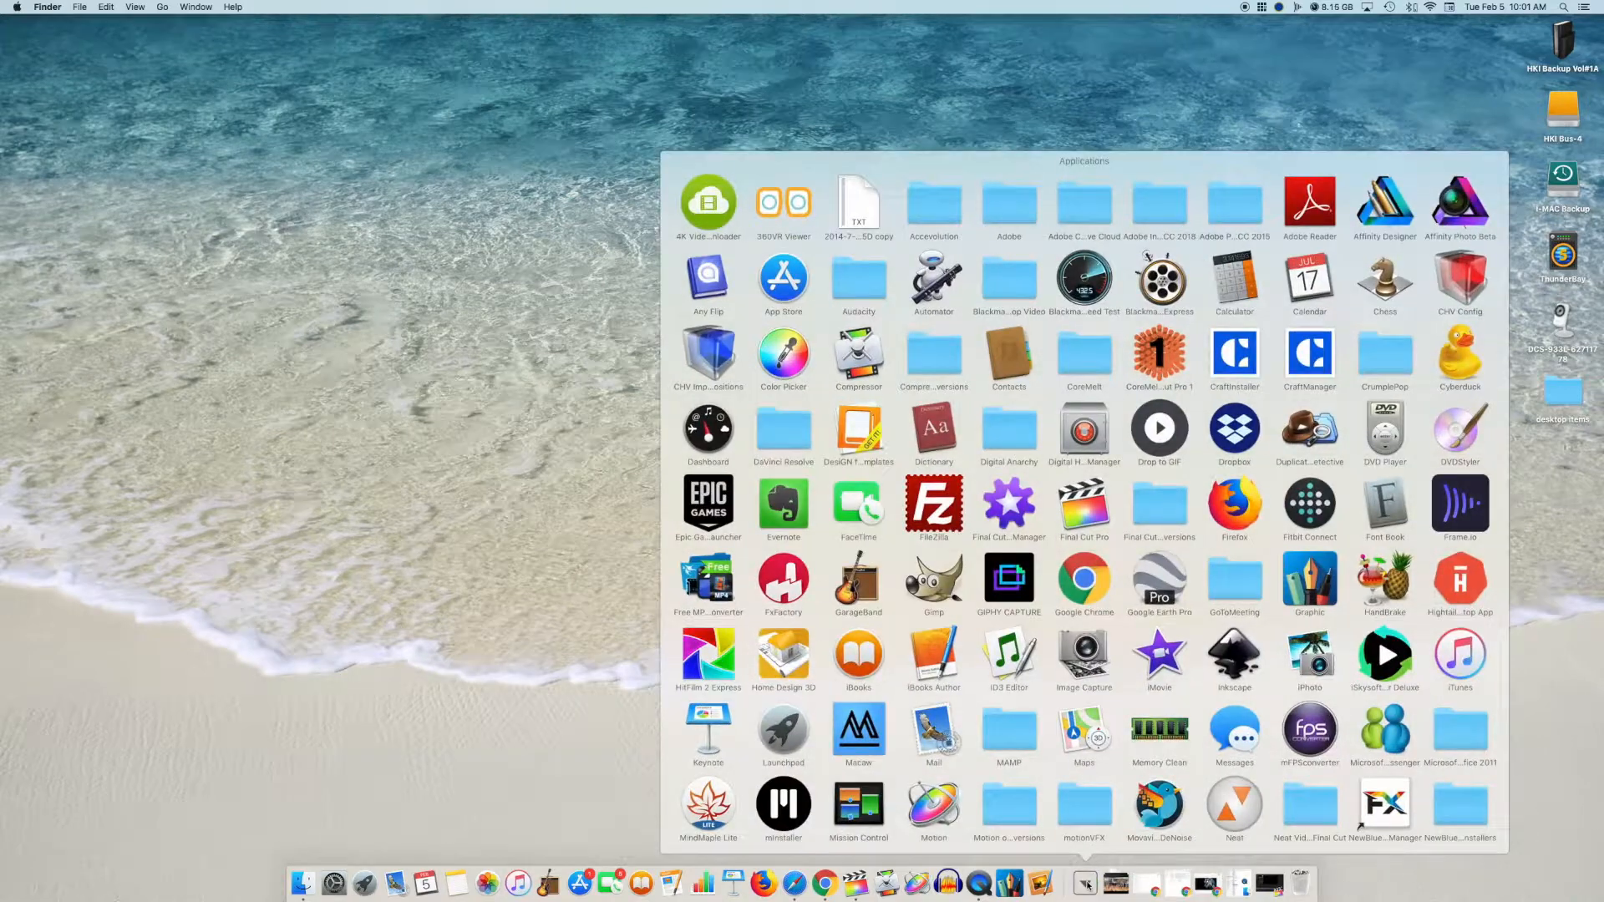
pyautogui.scroll(-3)
pyautogui.write('audio')
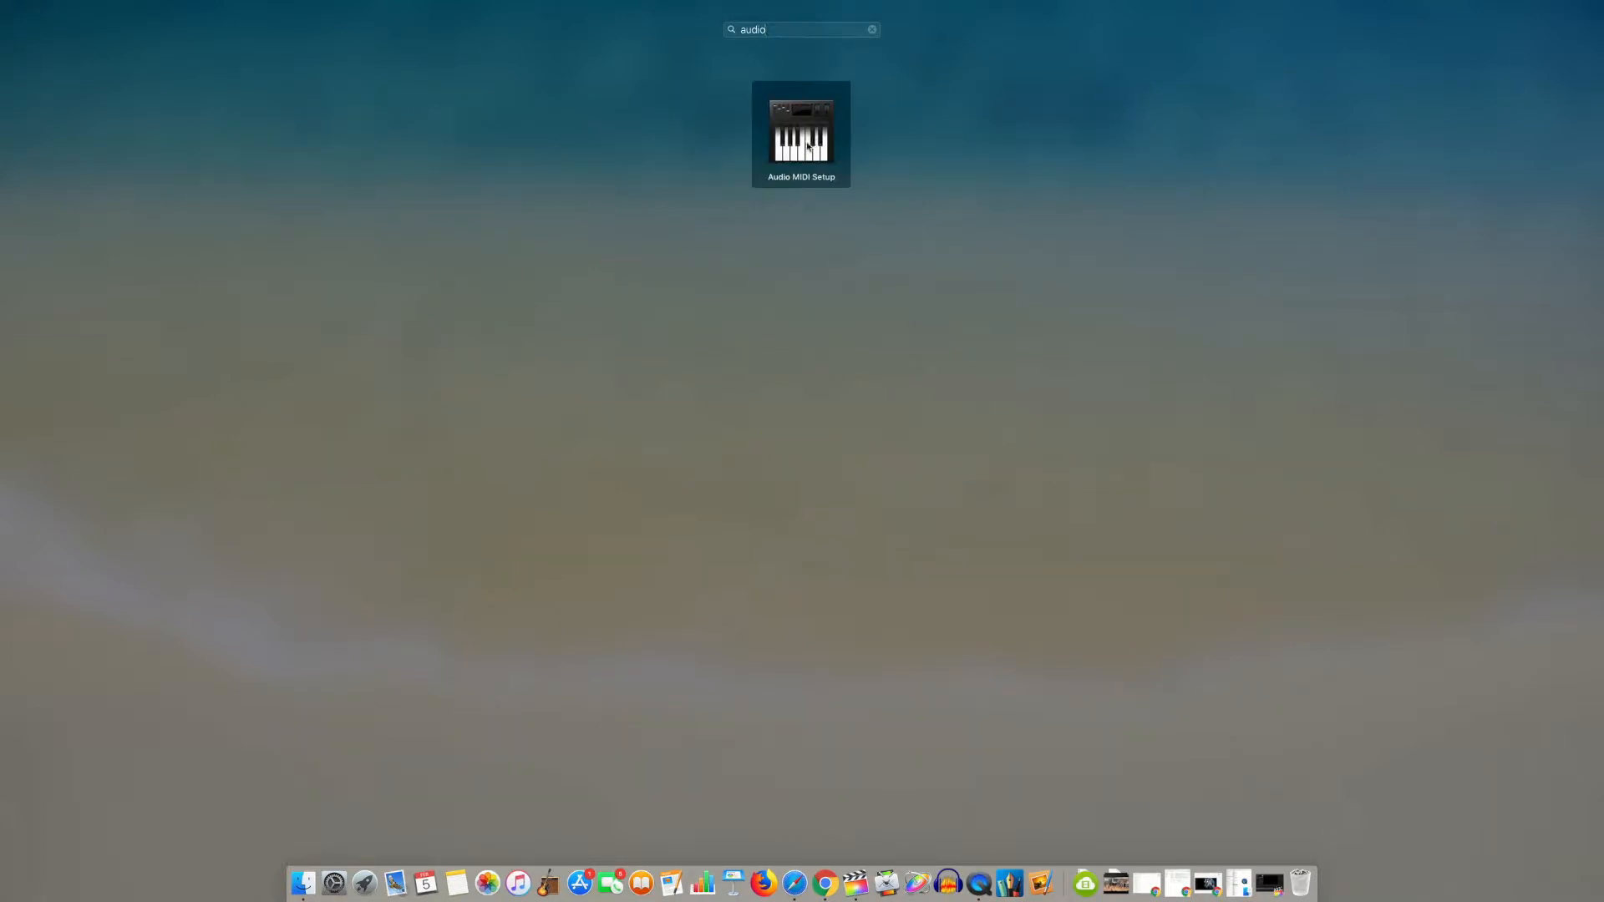
# - Launch Audio MIDI Setup to show Yeti Stereo Microphone 2 in Audio Devices
pyautogui.doubleClick(800, 130)
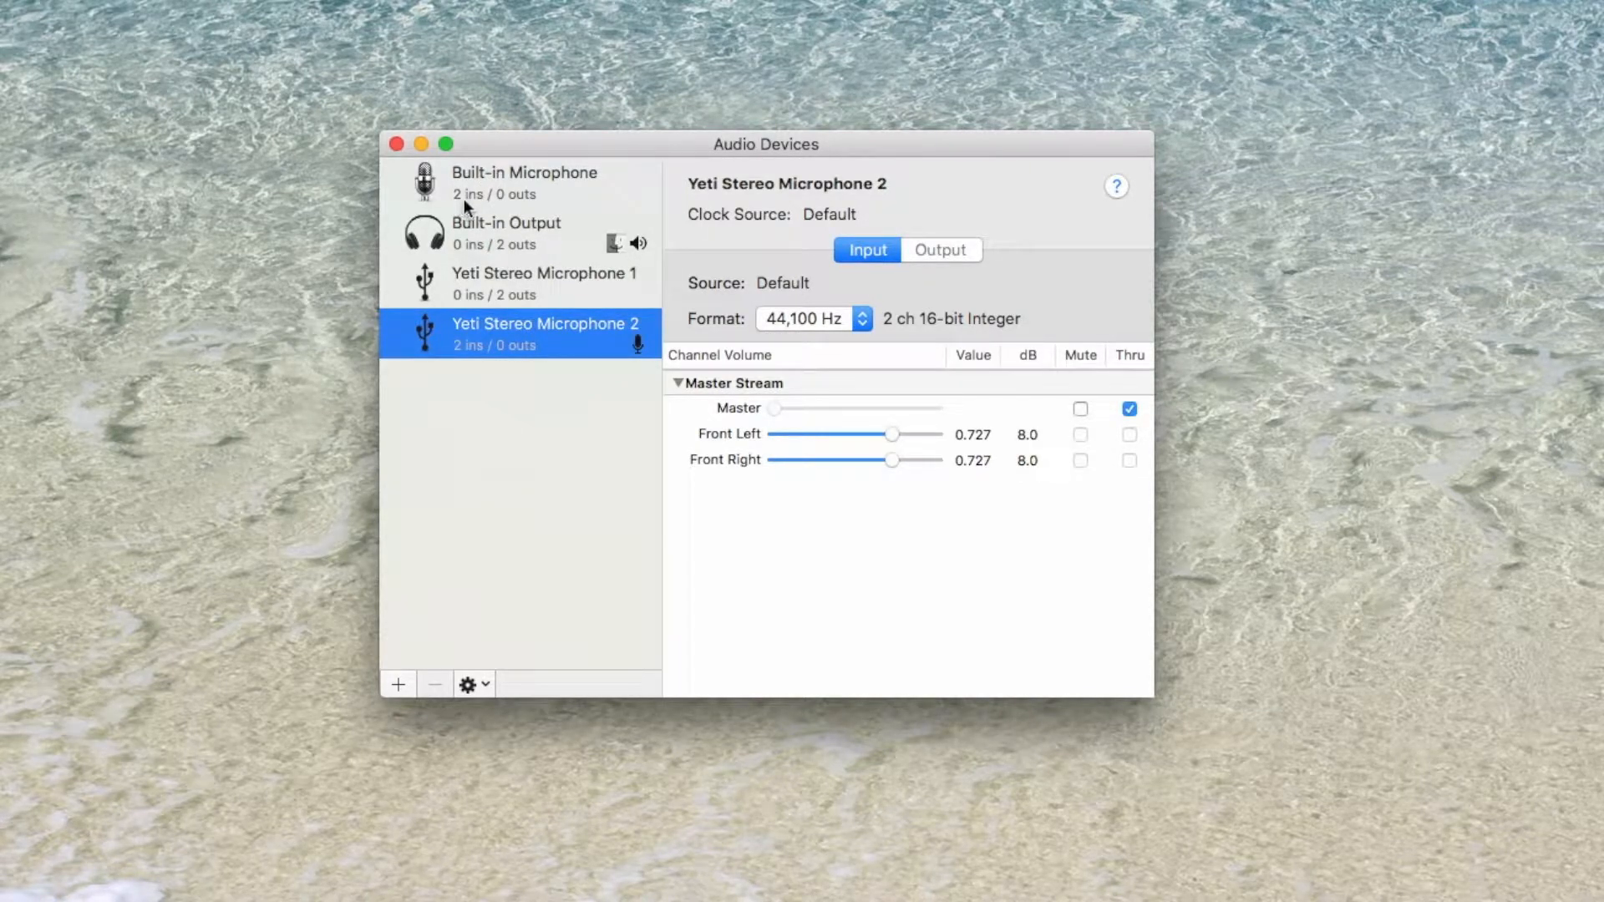
pyautogui.moveTo(523, 251)
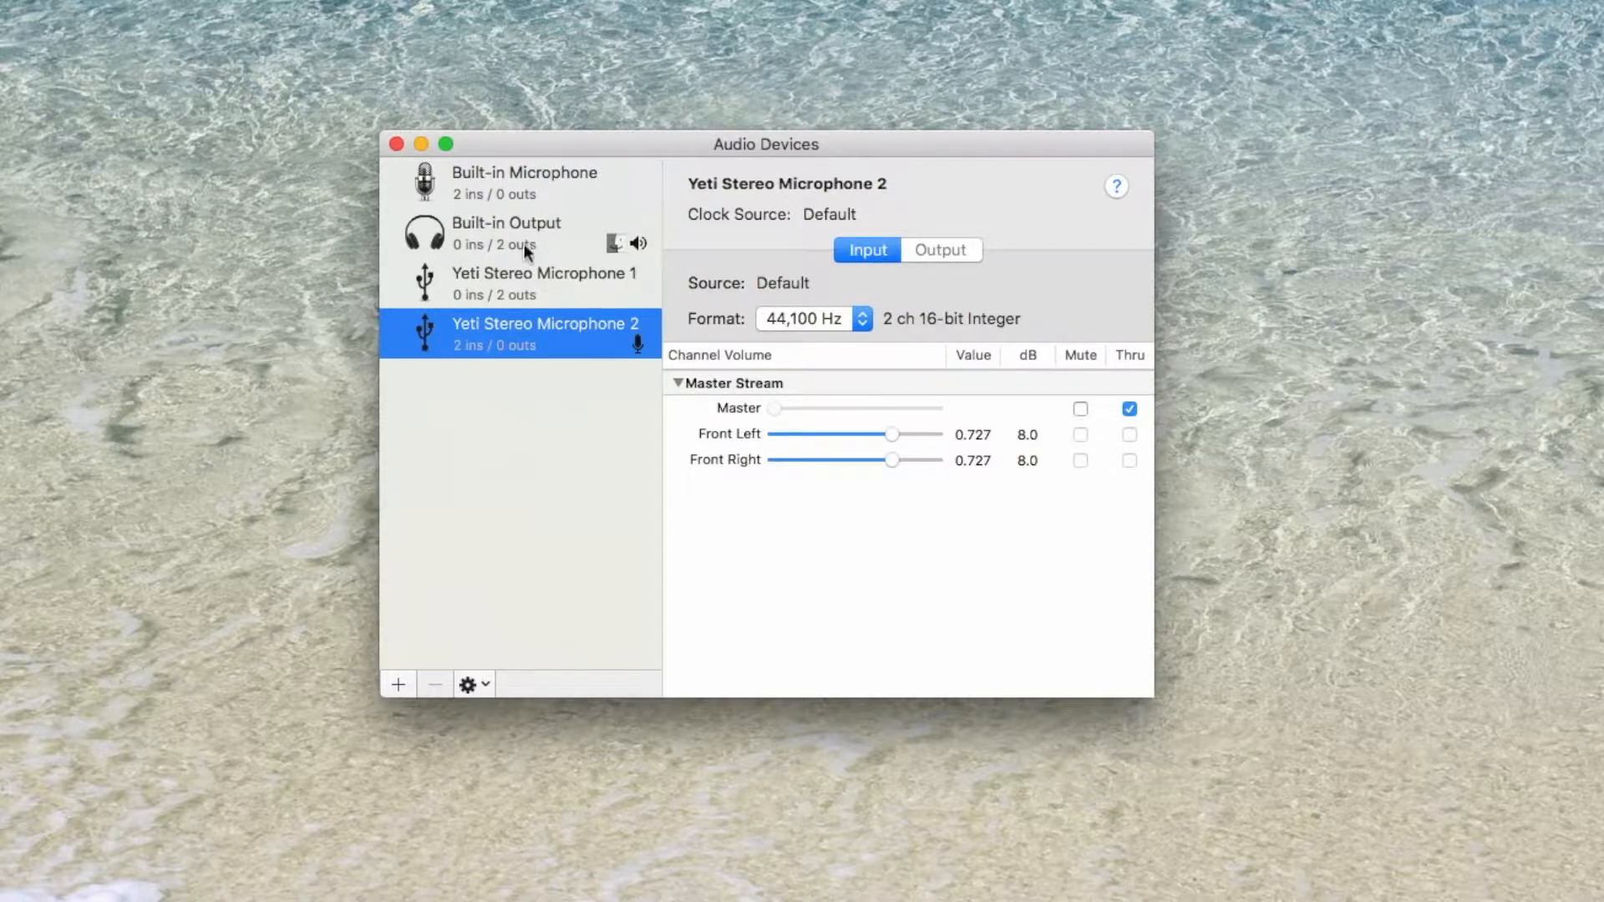
pyautogui.moveTo(483, 187)
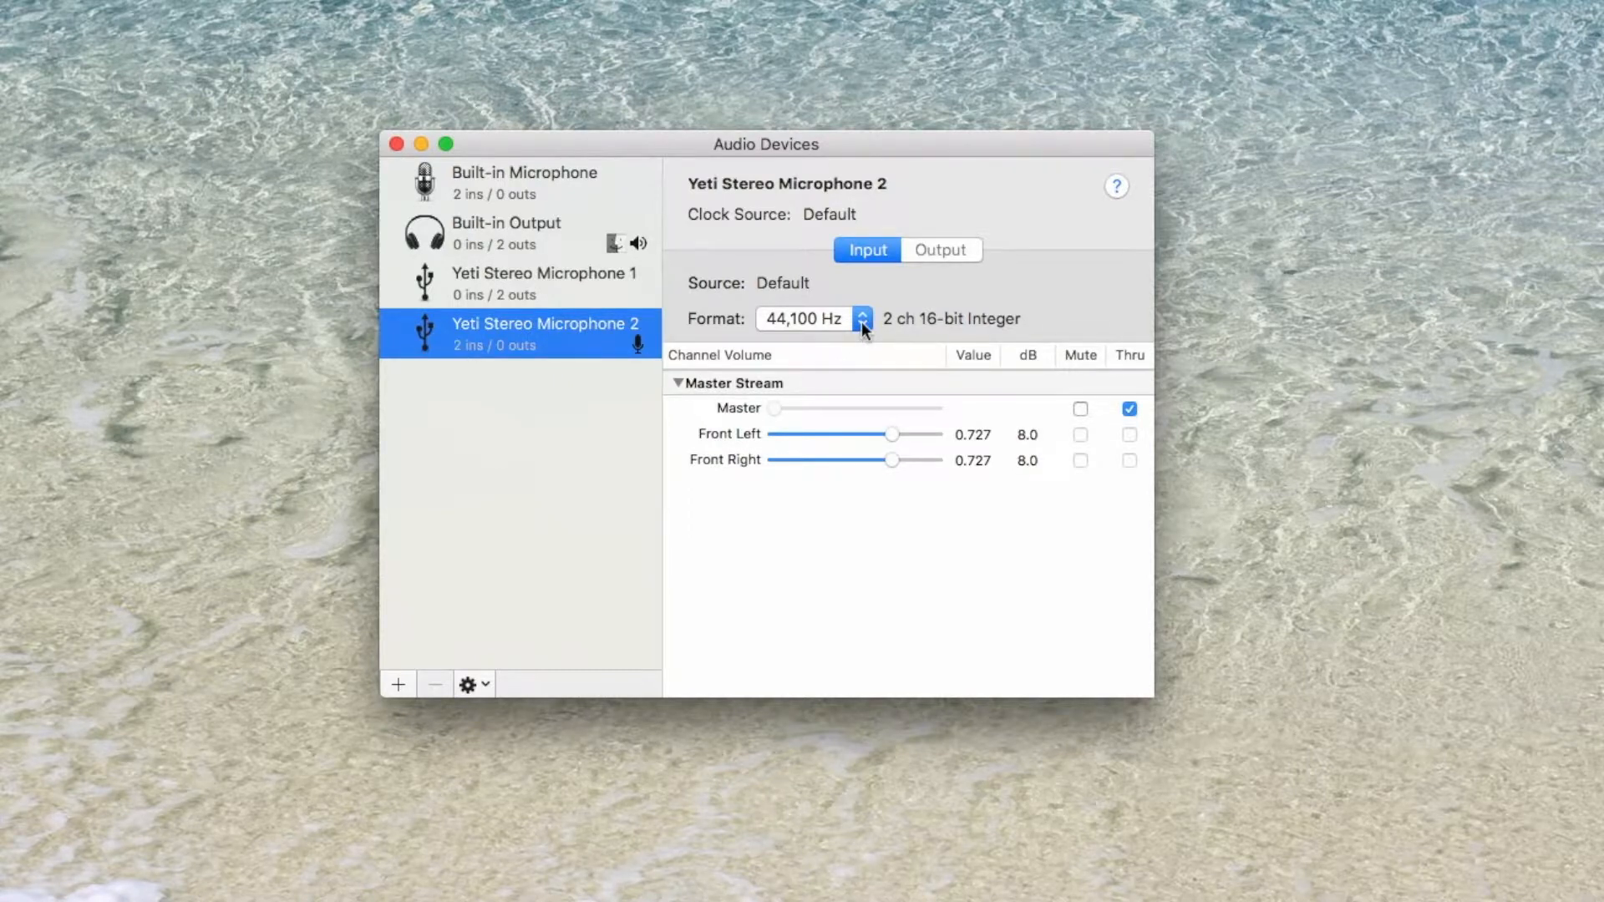
pyautogui.moveTo(866, 331)
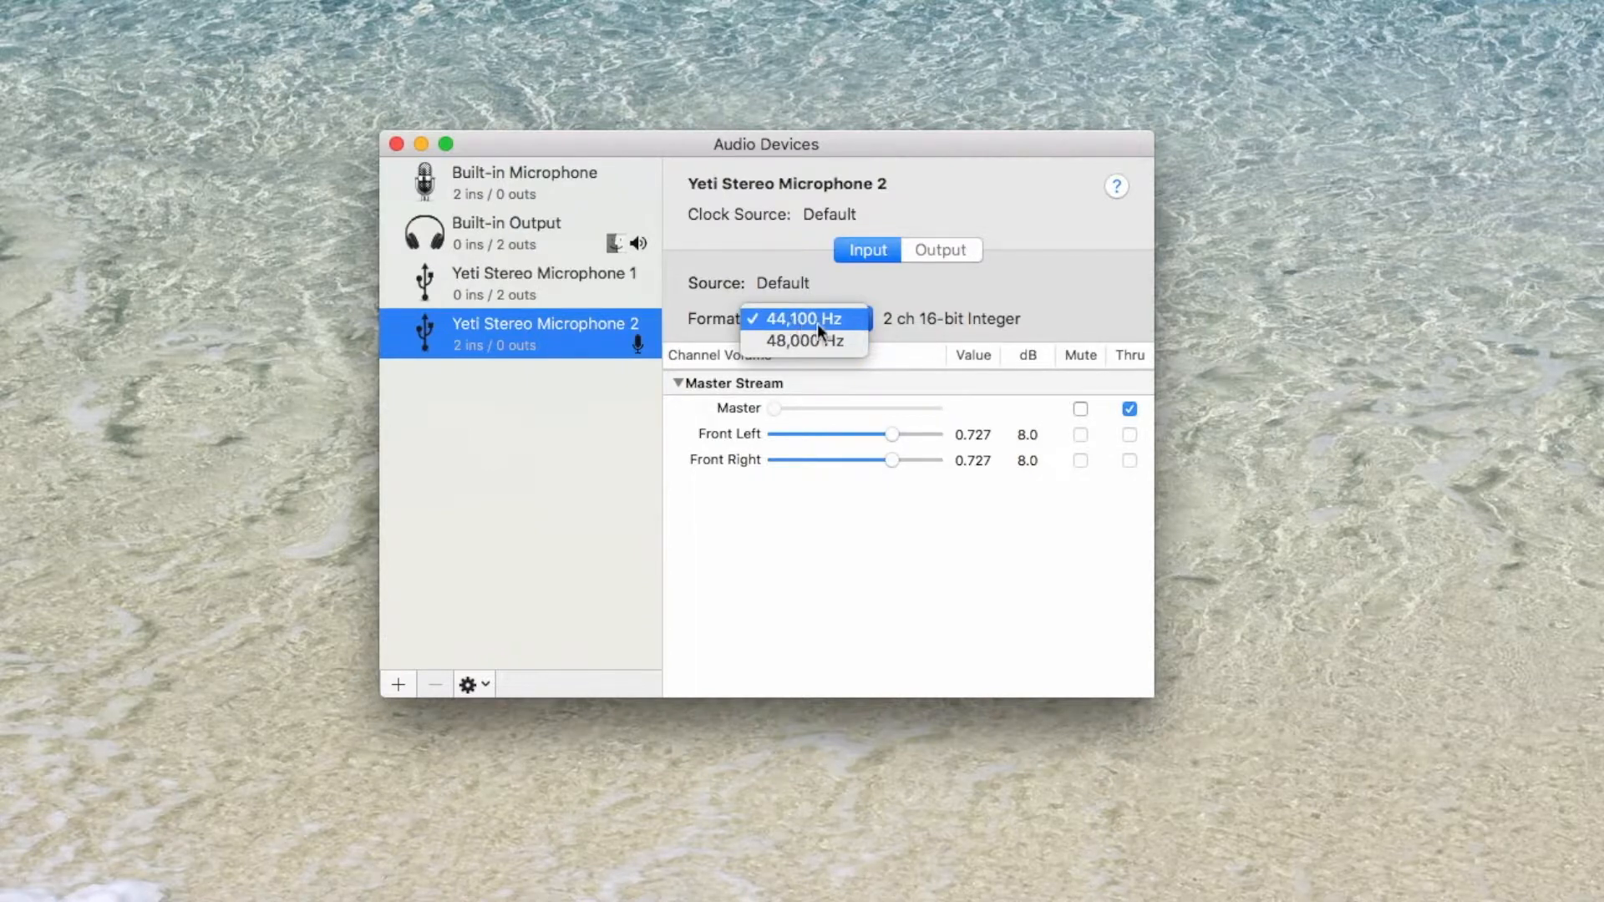
pyautogui.moveTo(814, 327)
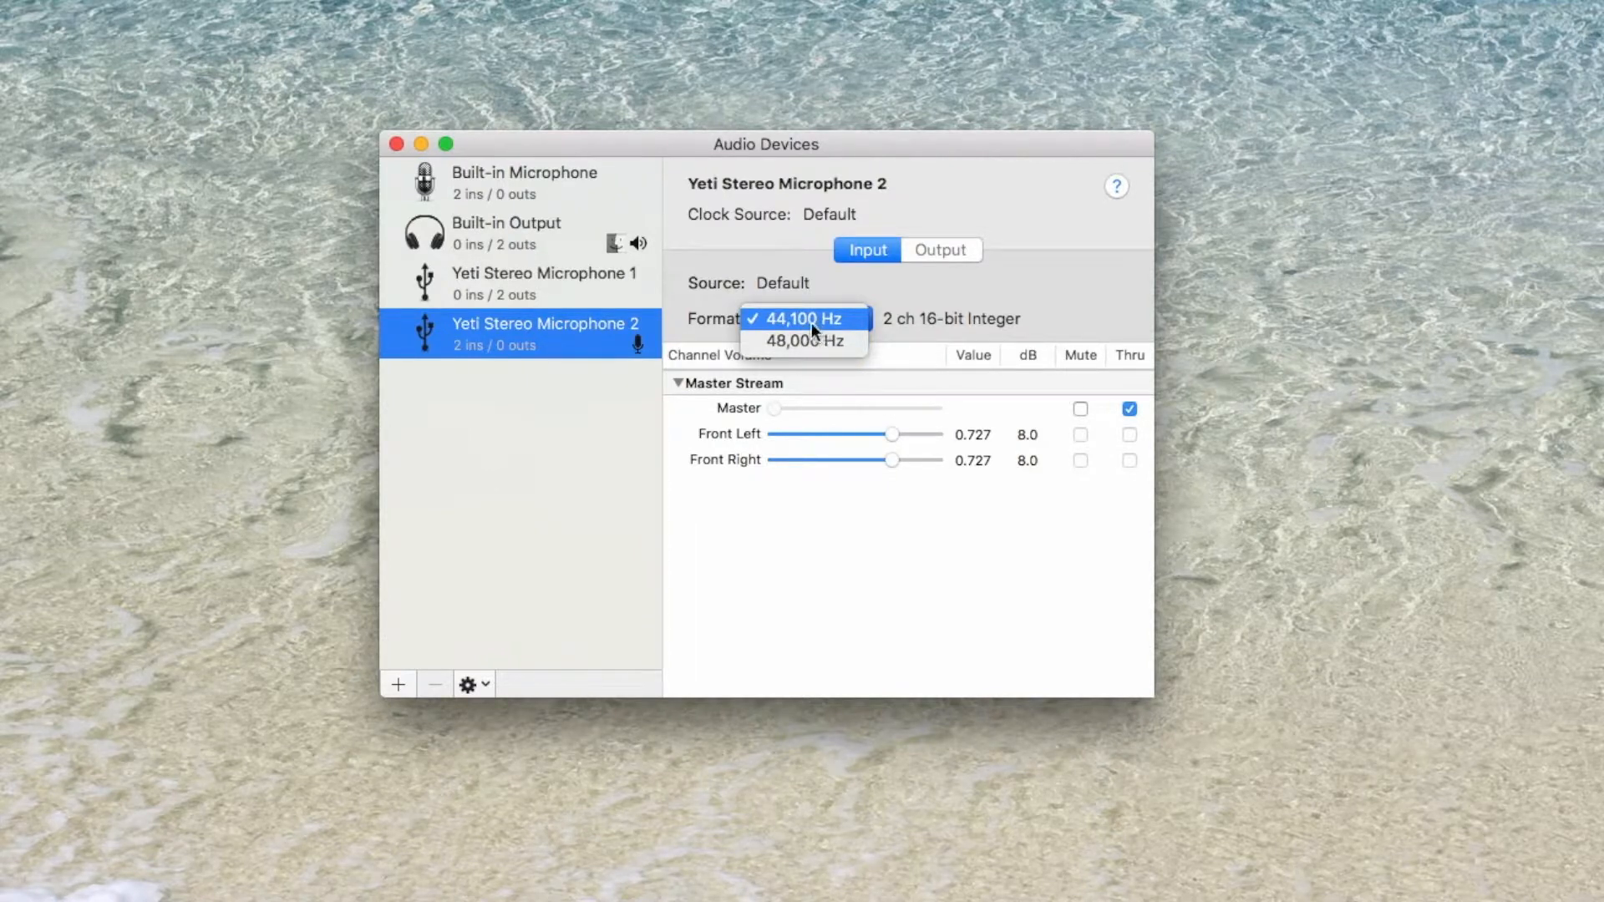
# - Set Yeti Stereo Microphone 2 input format to 44,100 Hz and close Audio Devices
pyautogui.click(802, 317)
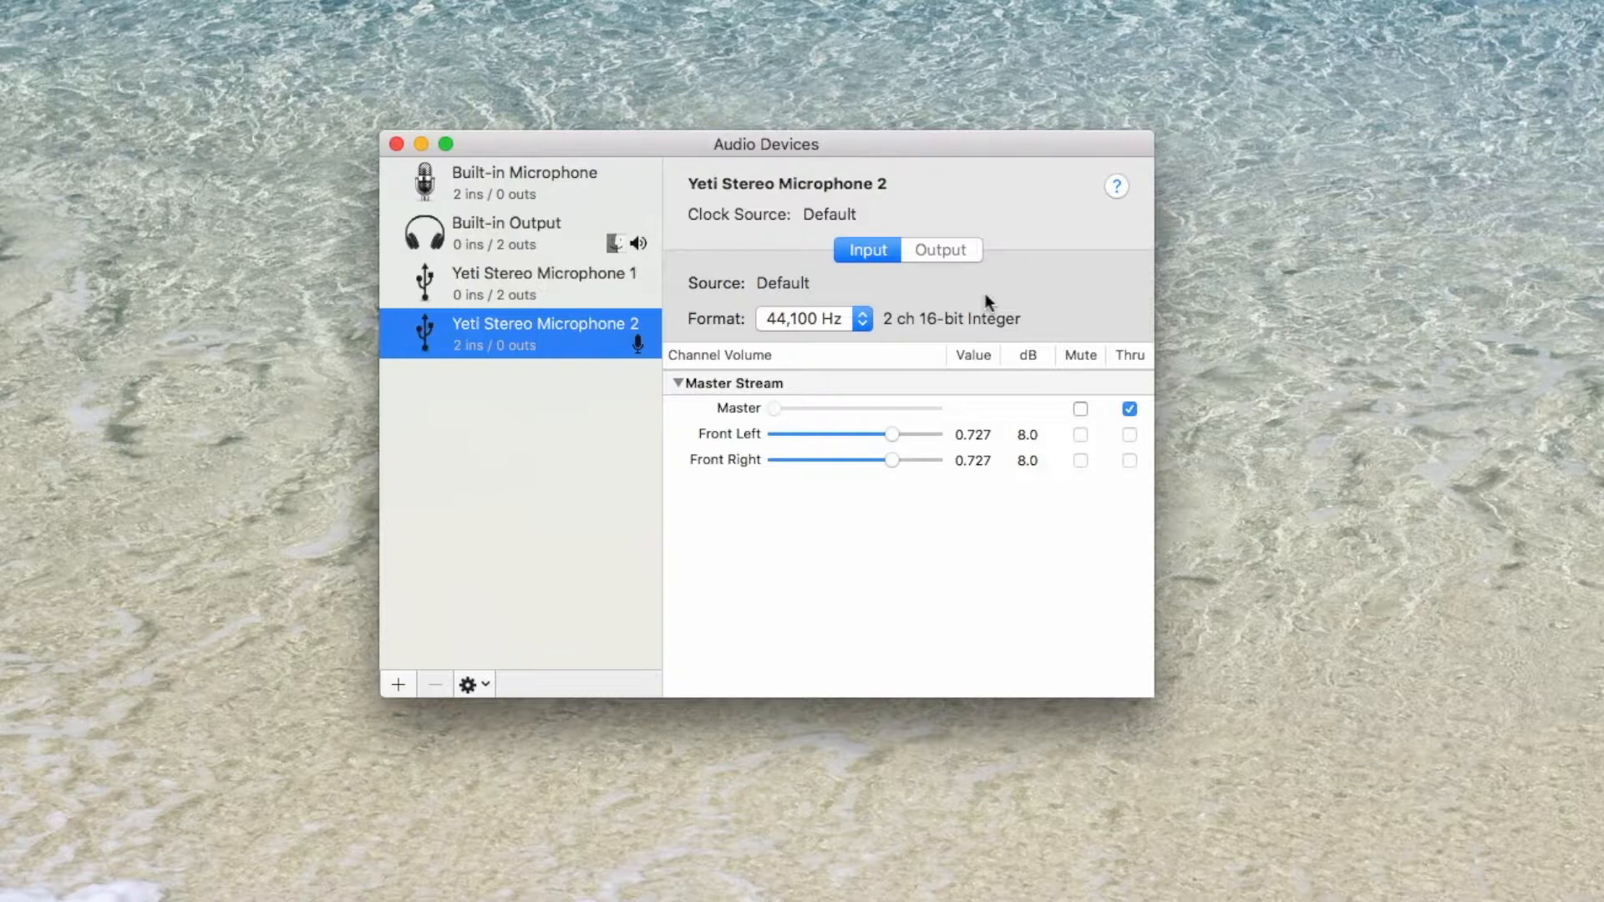
pyautogui.moveTo(780, 329)
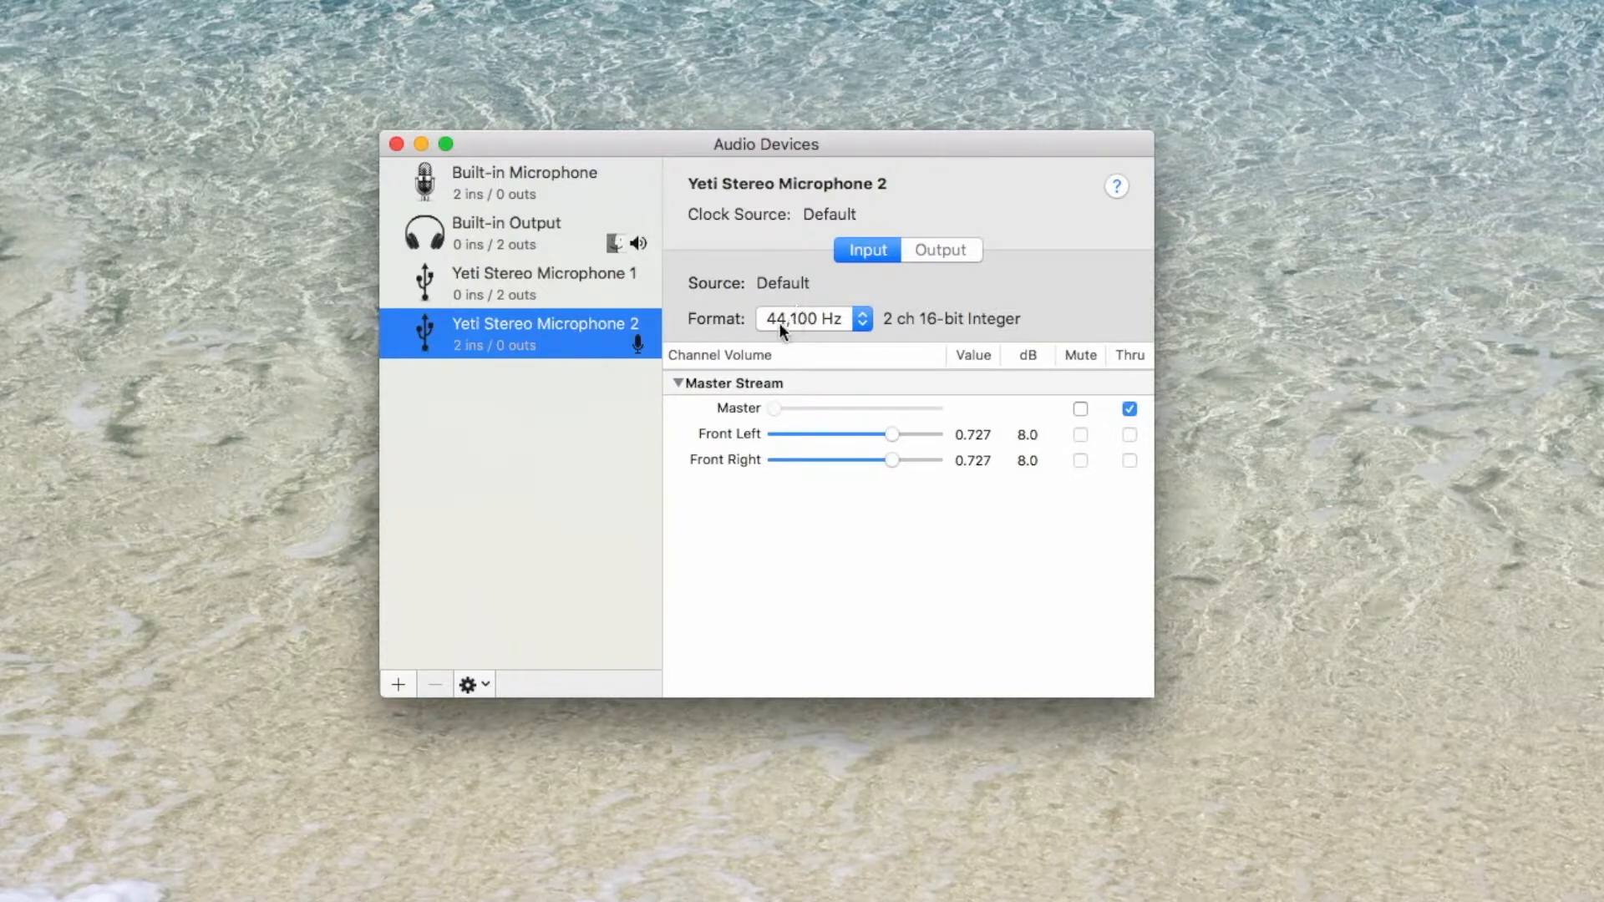
pyautogui.moveTo(793, 333)
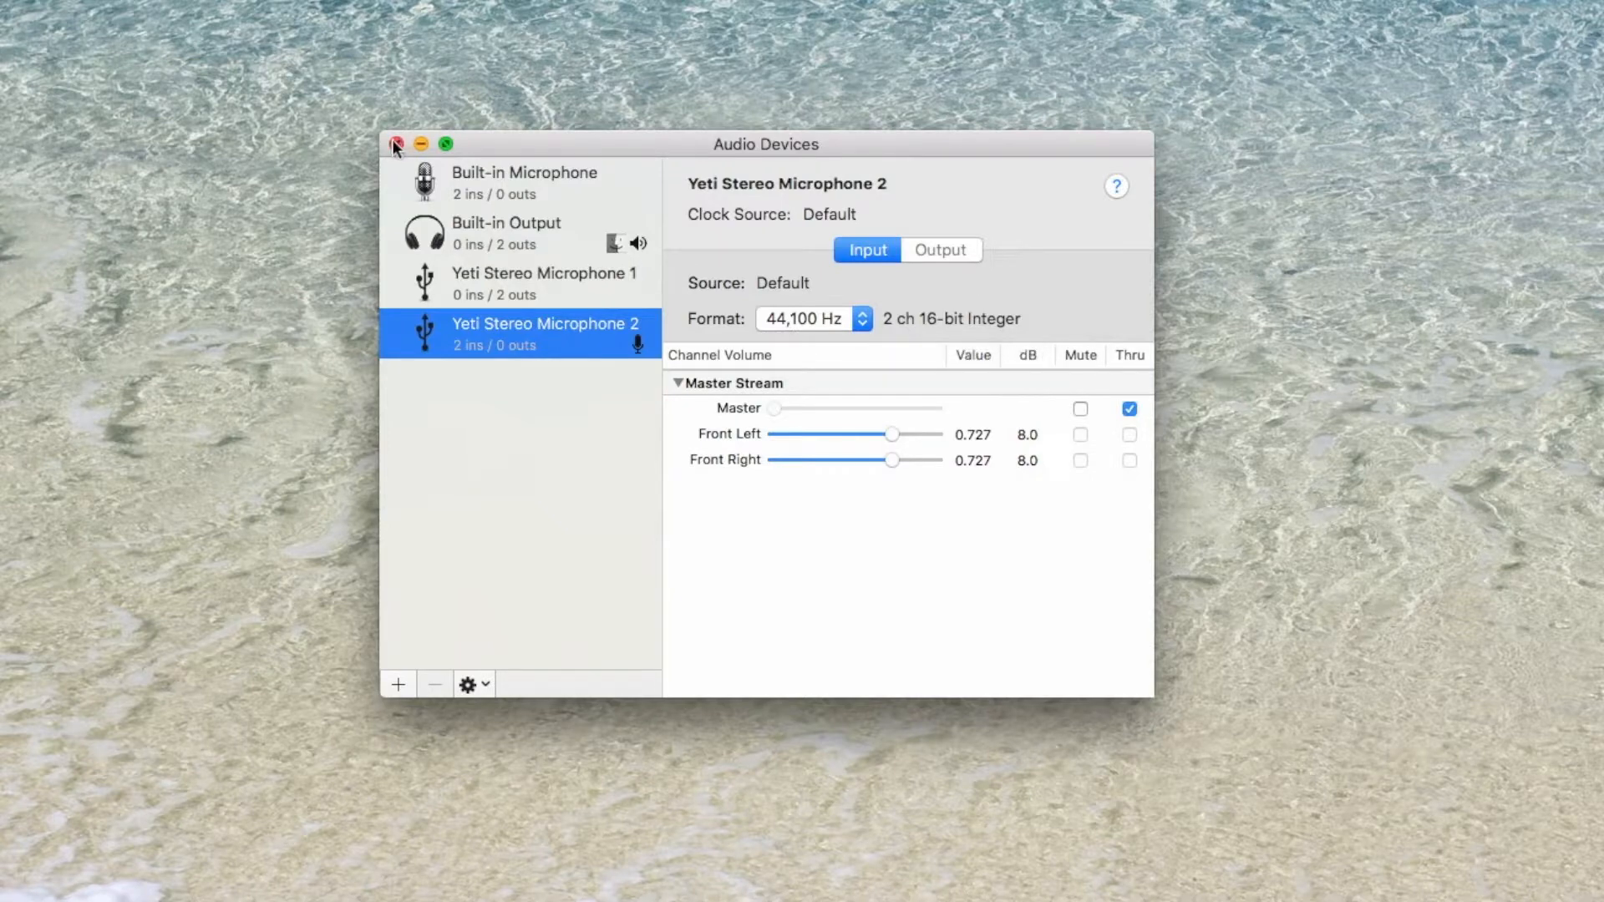
pyautogui.click(401, 144)
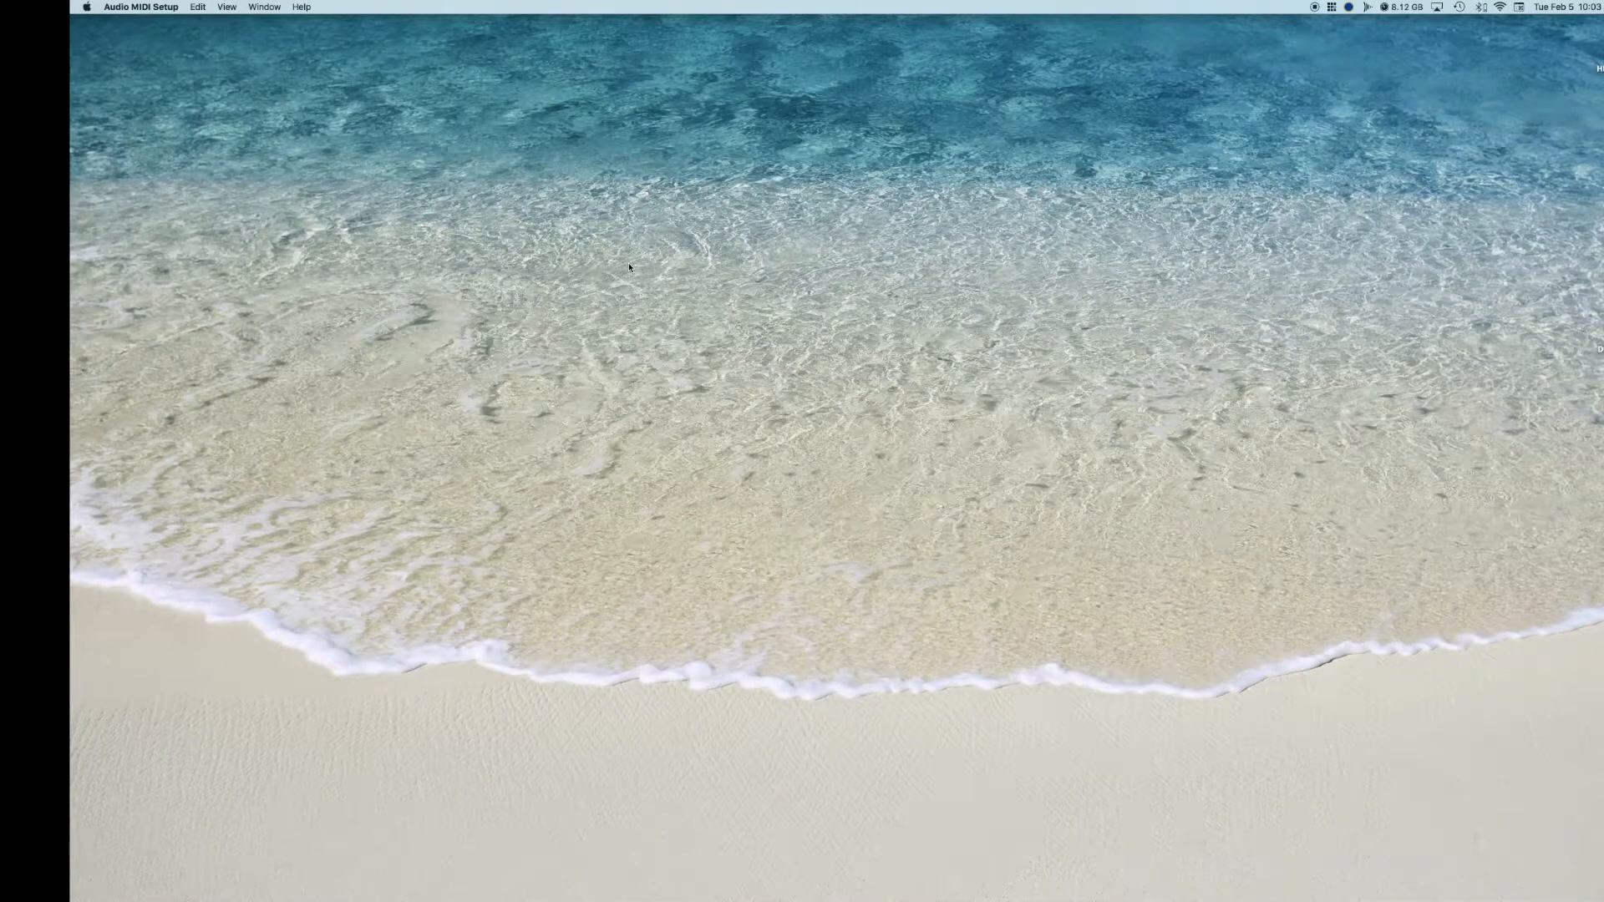